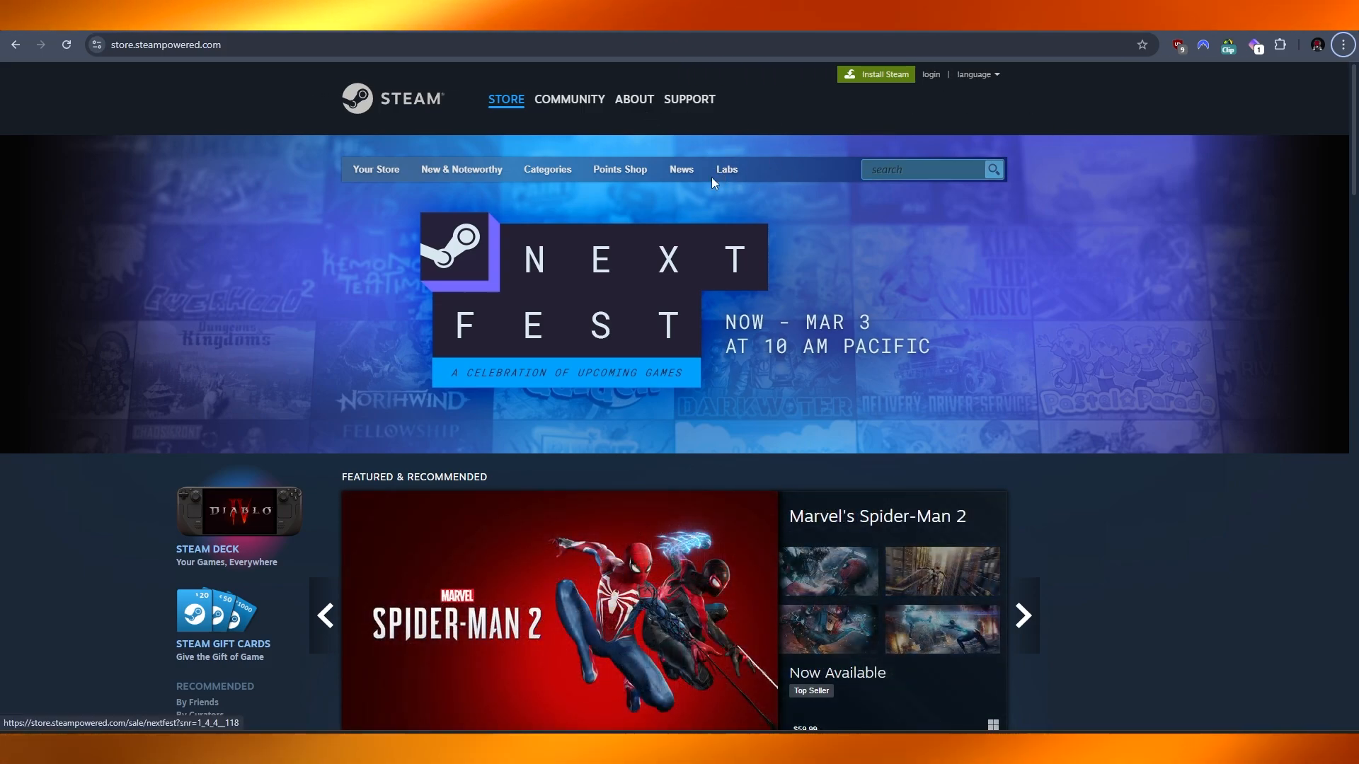
pyautogui.moveTo(918, 76)
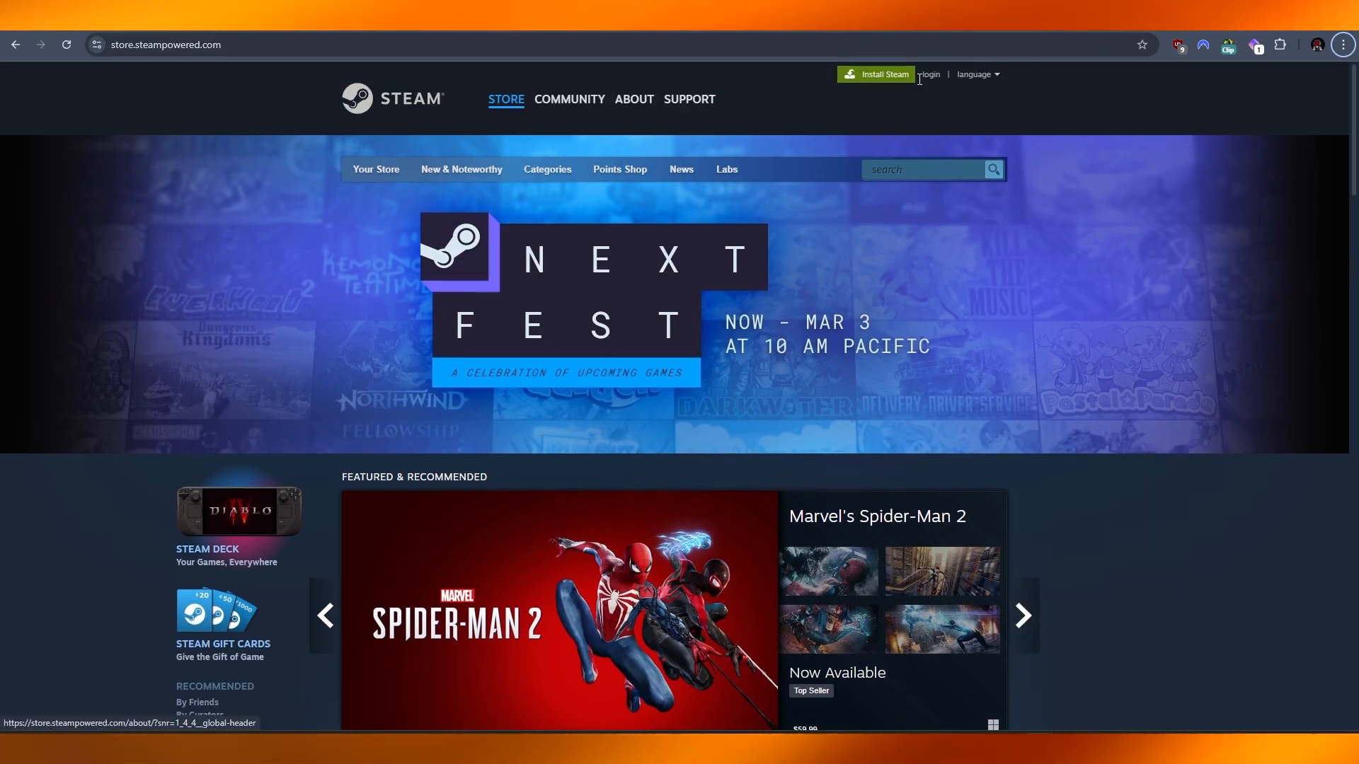
# From the Steam sign-in page, start creating a new Steam account
pyautogui.click(930, 74)
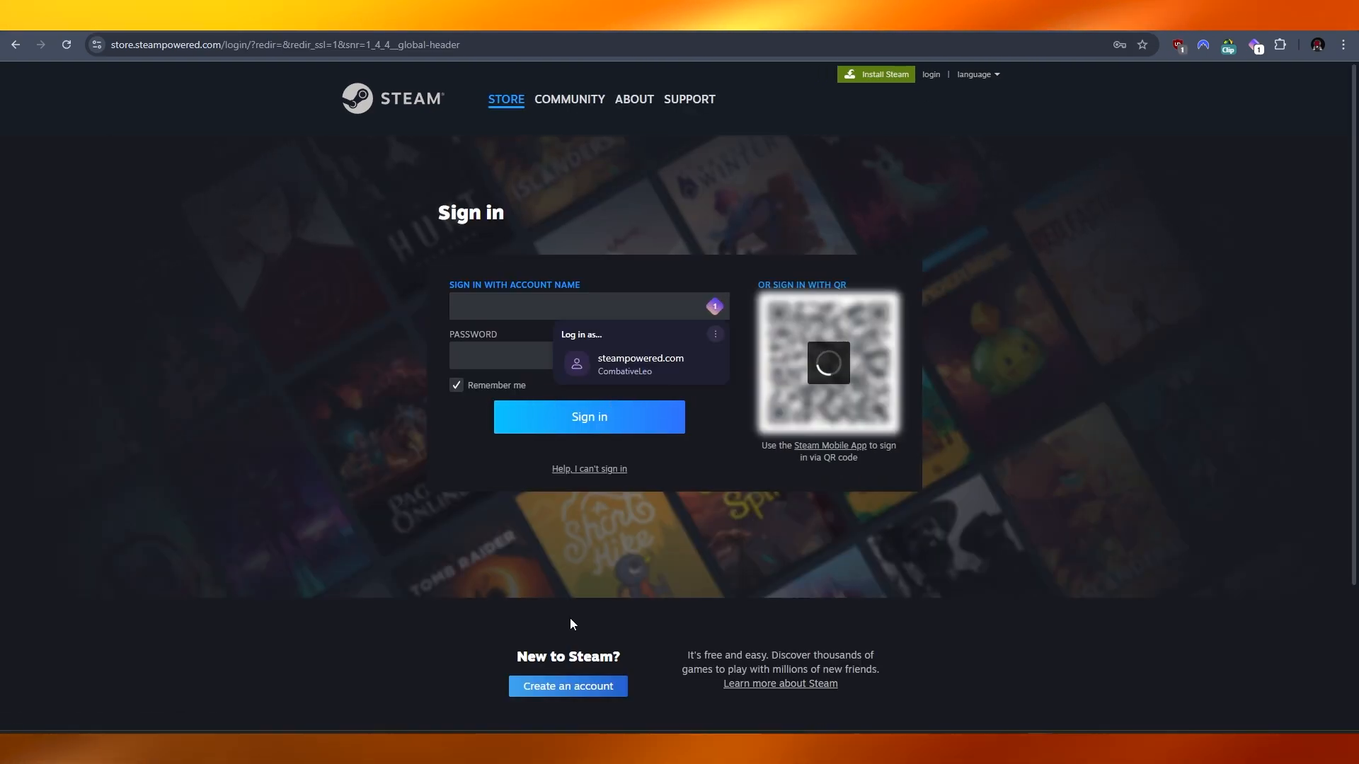
pyautogui.scroll(-3)
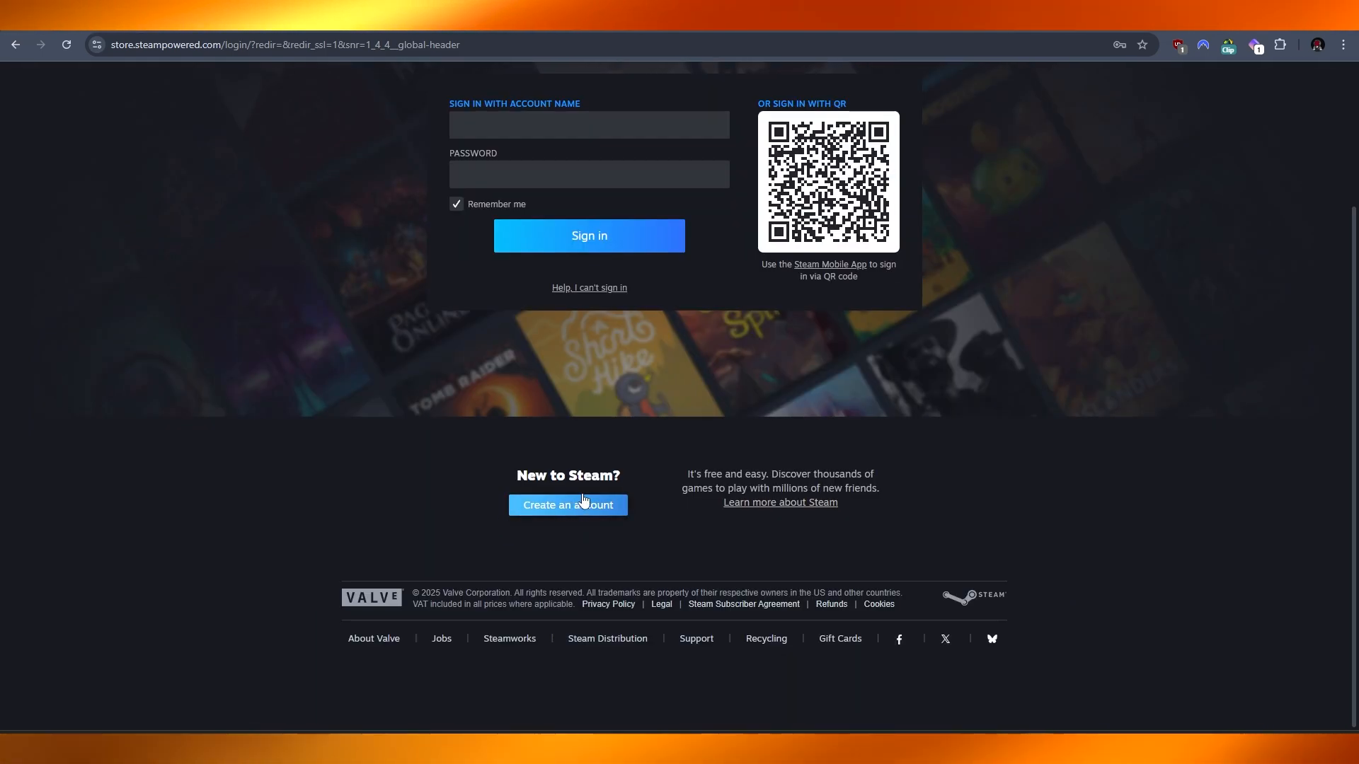
pyautogui.click(568, 505)
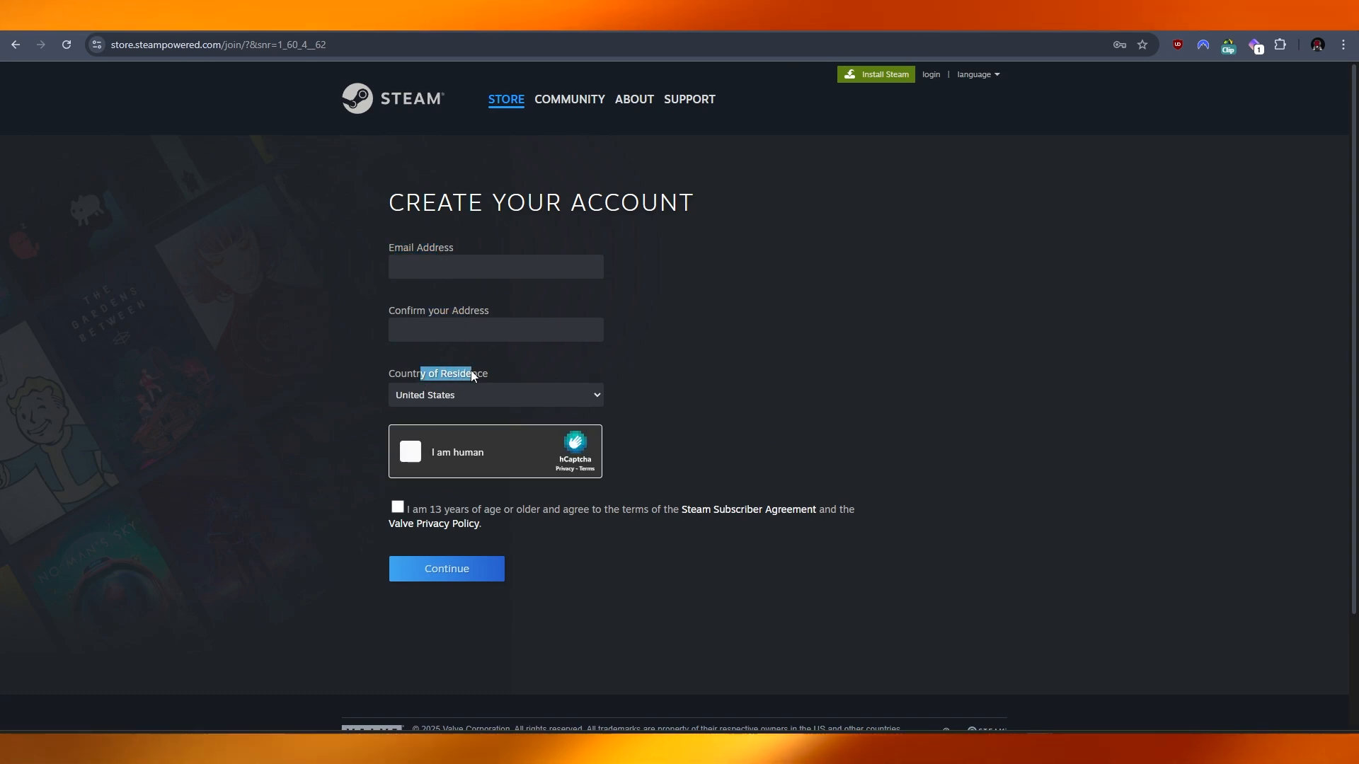
pyautogui.moveTo(650, 505)
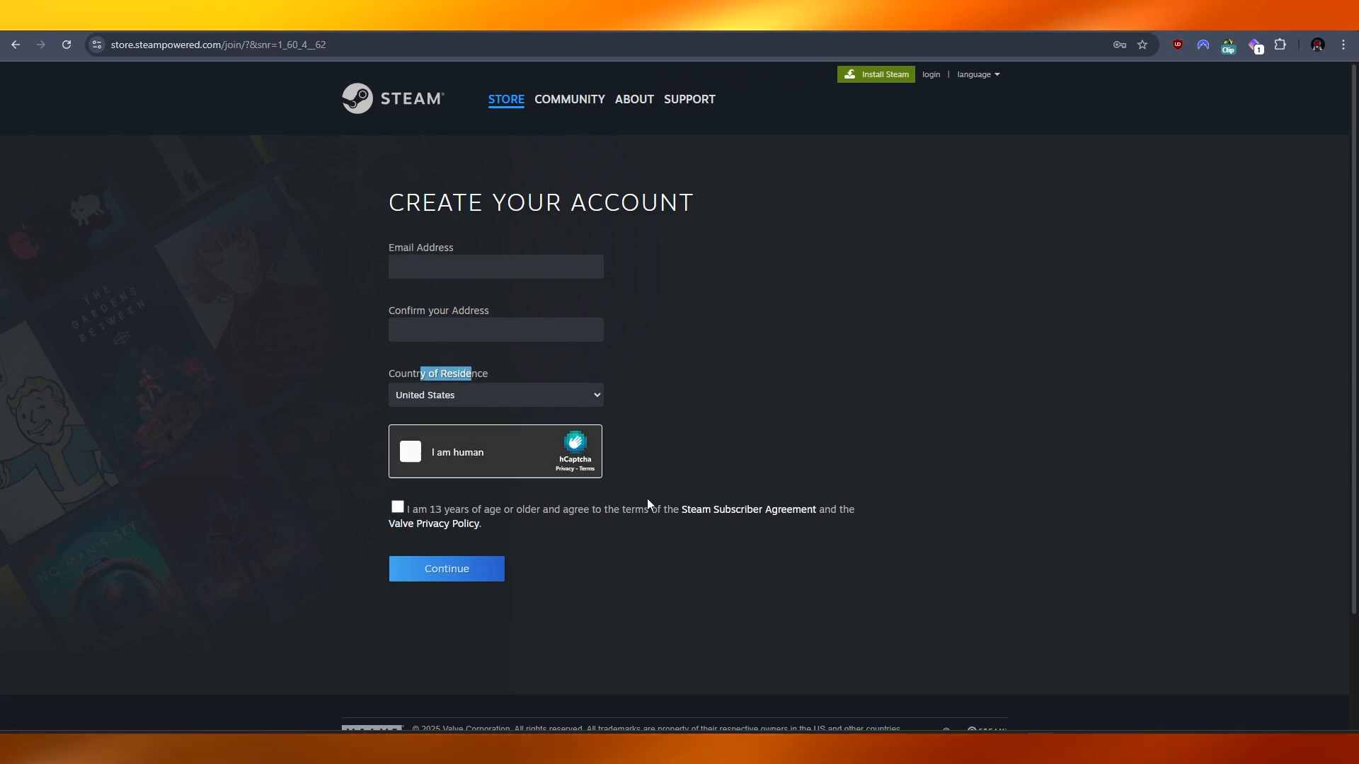
# Agree to the age requirement and subscriber terms and complete the hCaptcha check
pyautogui.click(397, 507)
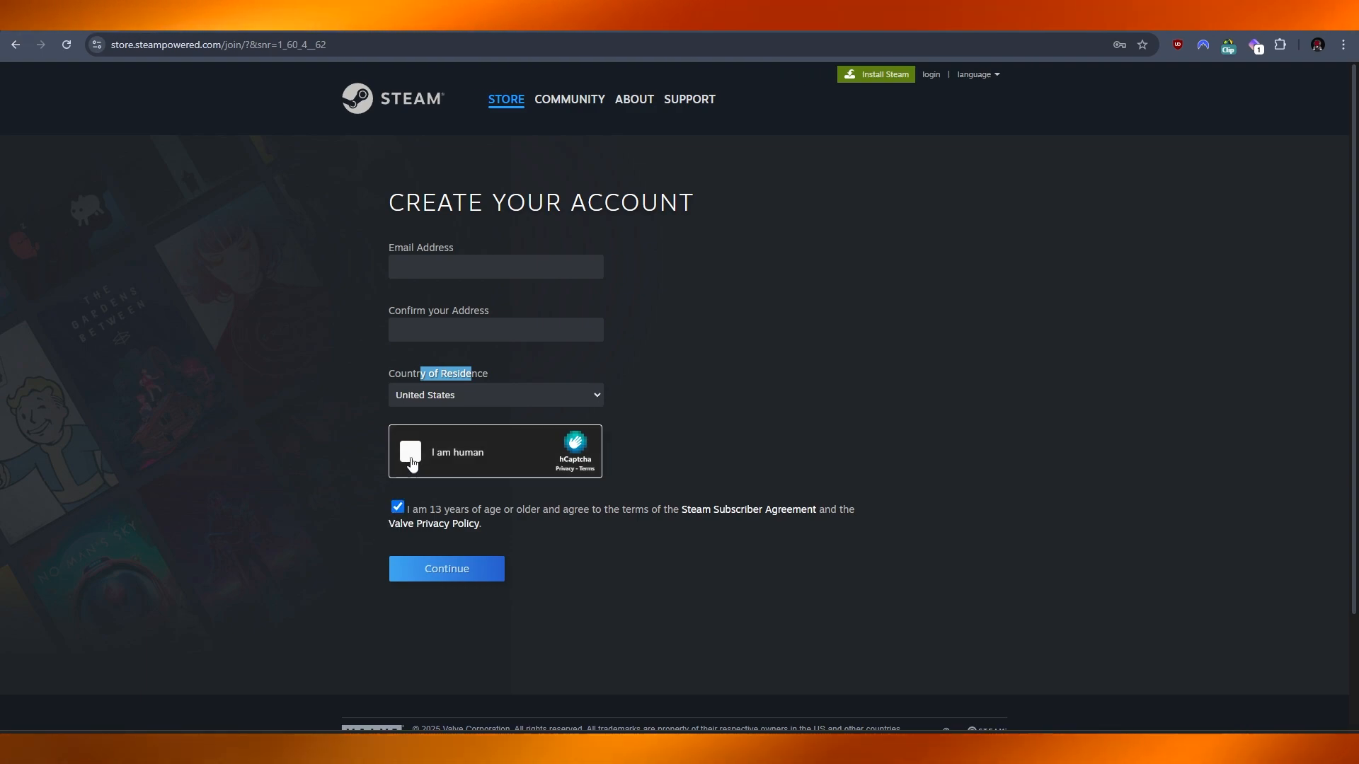
pyautogui.click(409, 452)
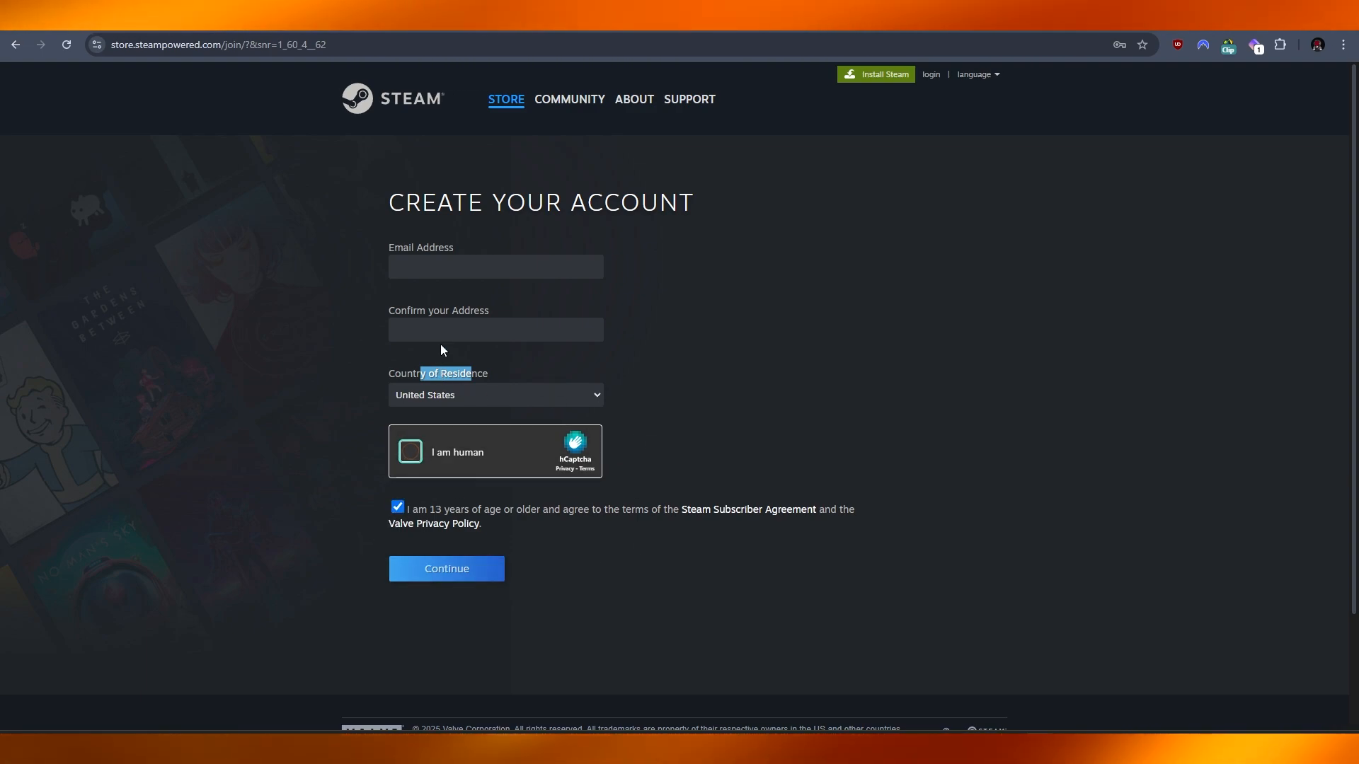
pyautogui.click(446, 569)
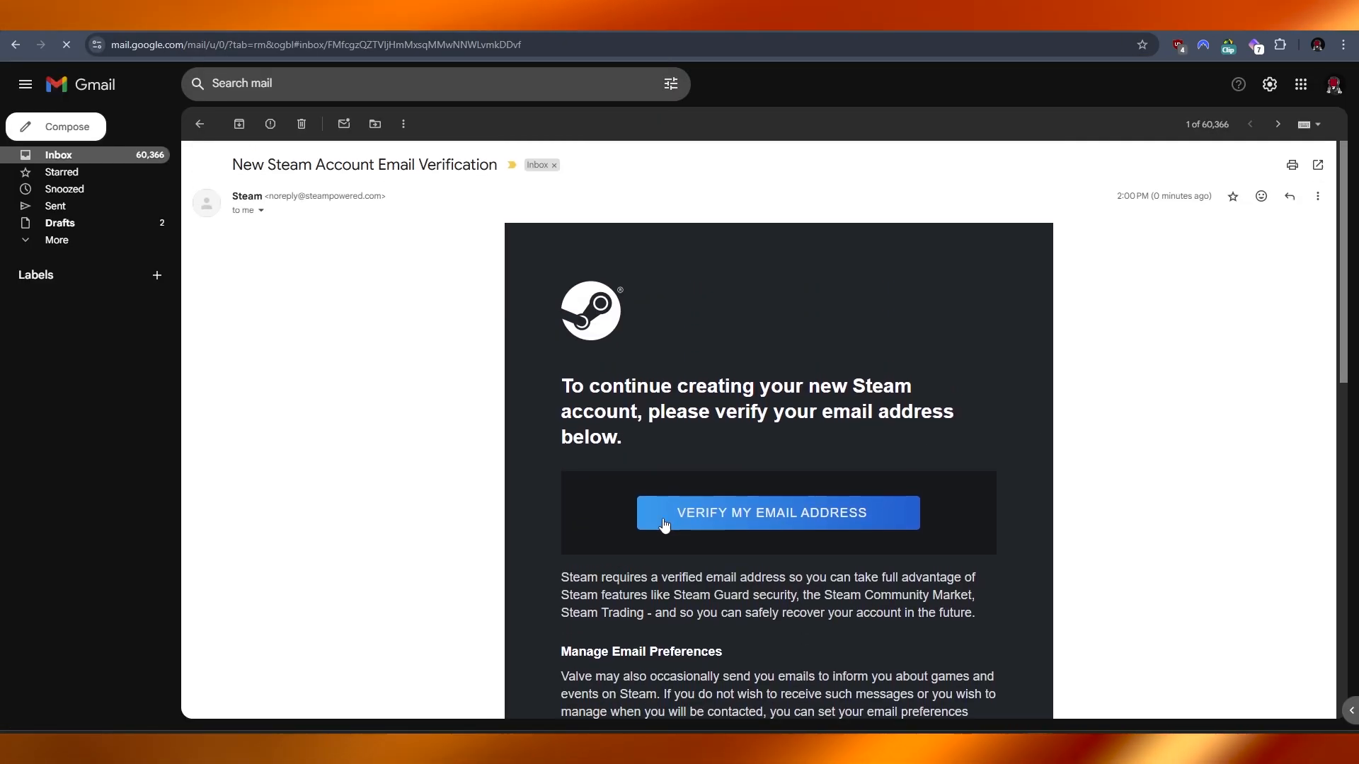
# Click VERIFY MY EMAIL ADDRESS in the Steam verification email
pyautogui.click(777, 513)
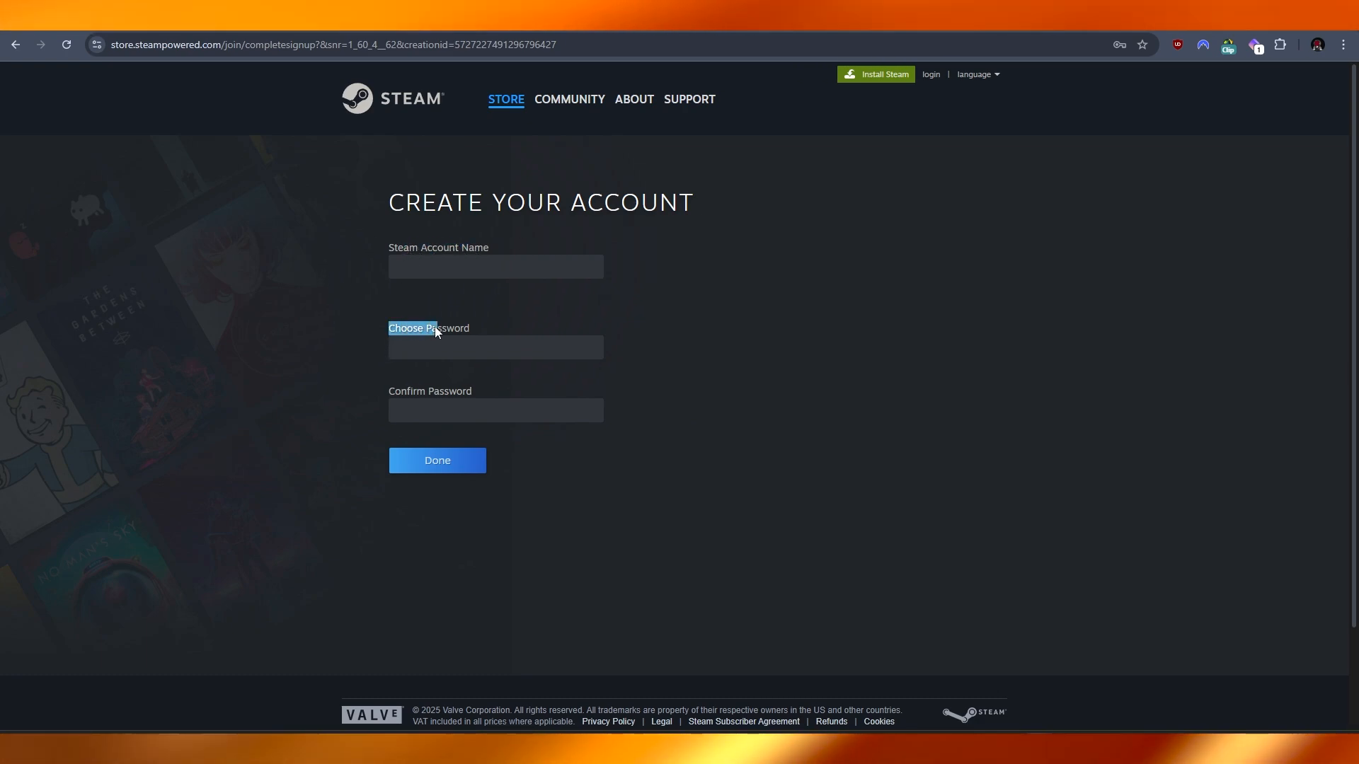
# Fill in the new account name and passwords, then go to the Install Steam page
pyautogui.click(436, 460)
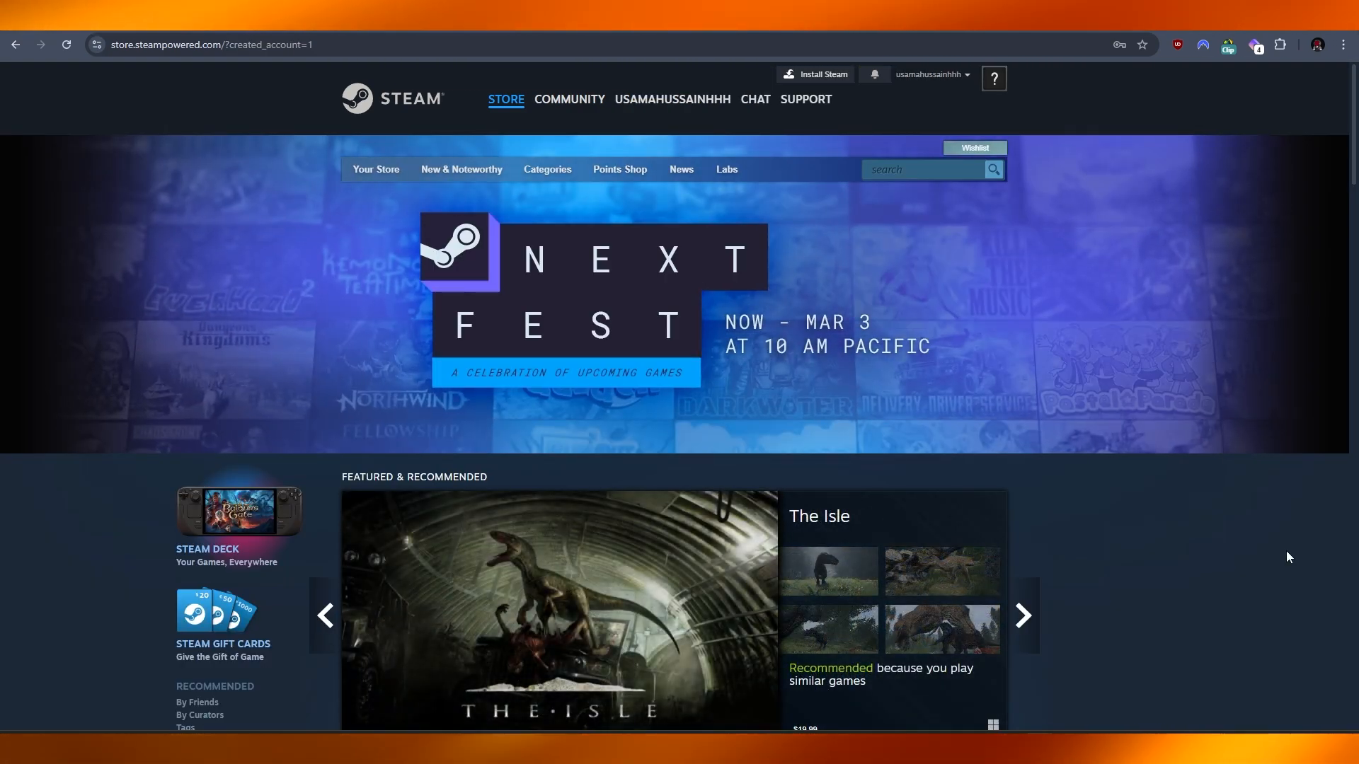
pyautogui.scroll(-3)
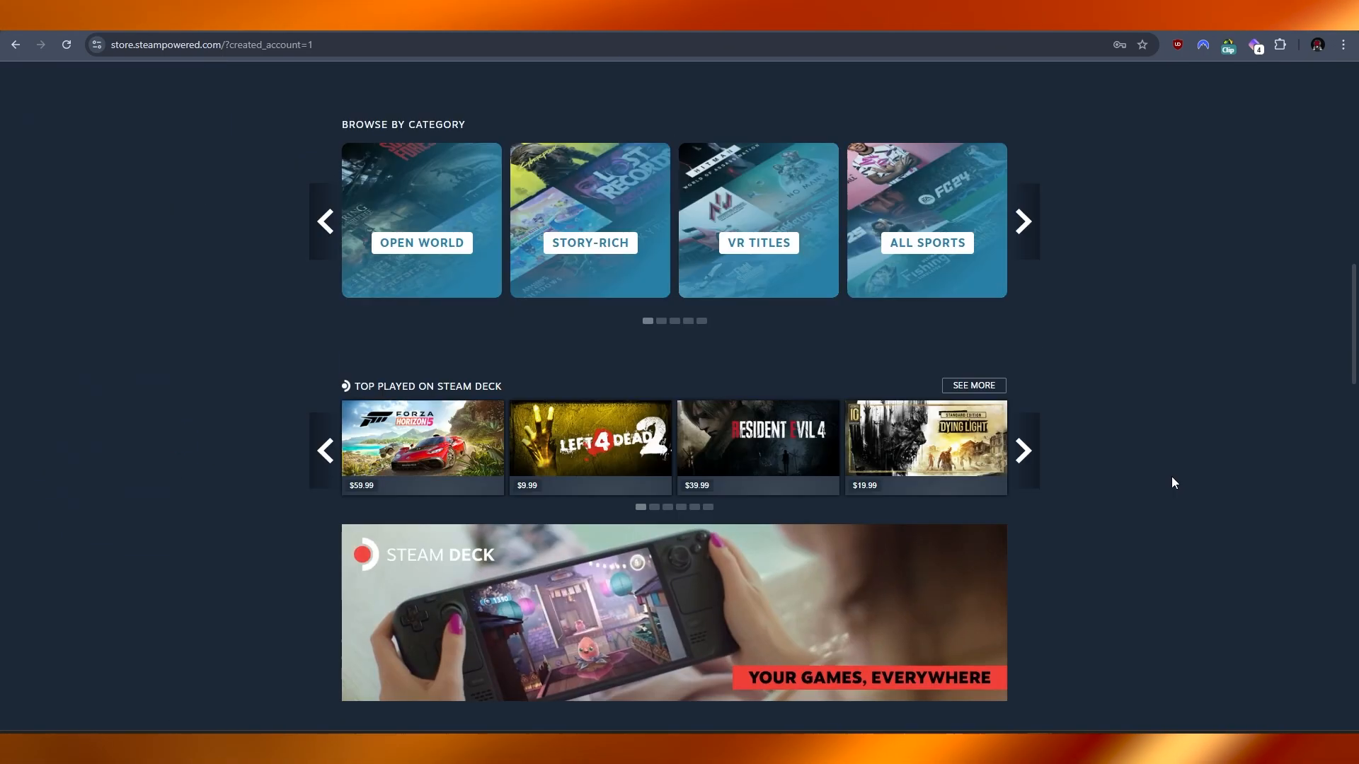
pyautogui.scroll(3)
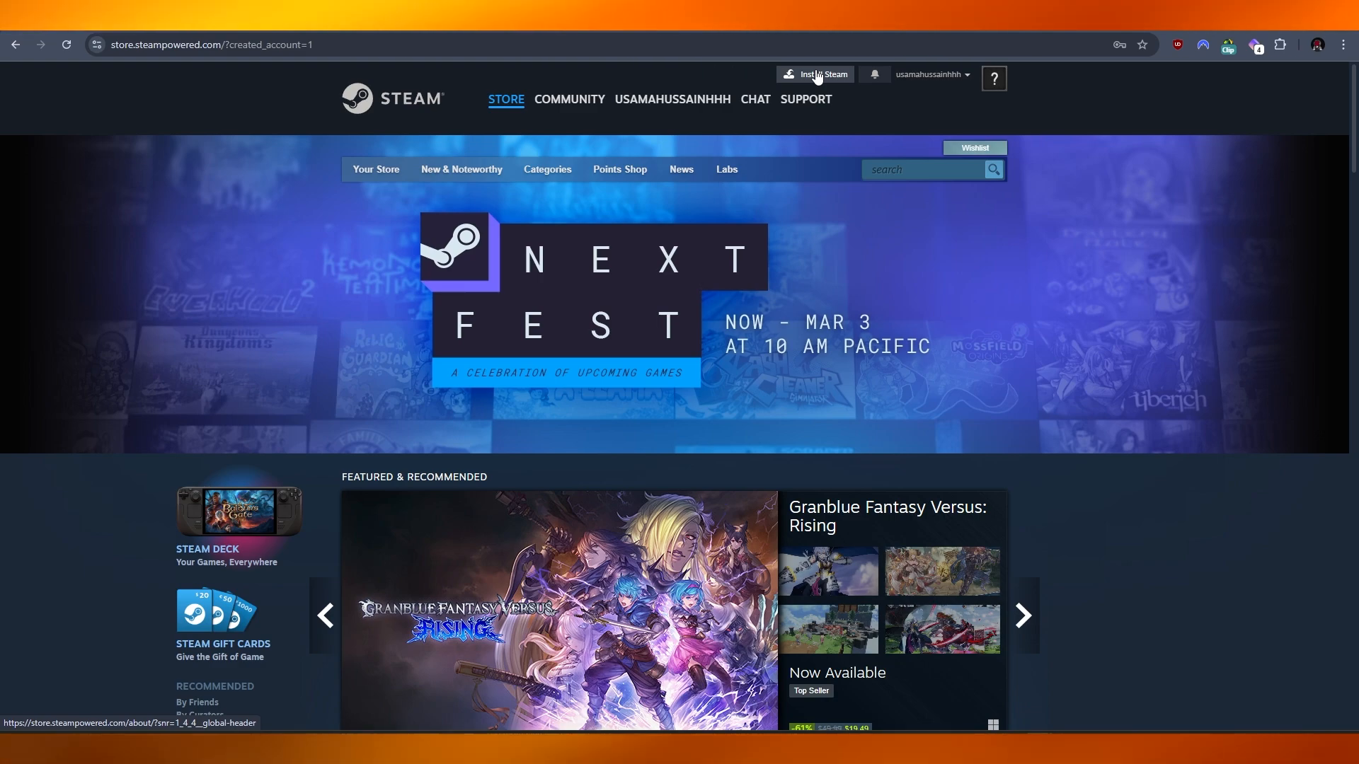
pyautogui.click(820, 73)
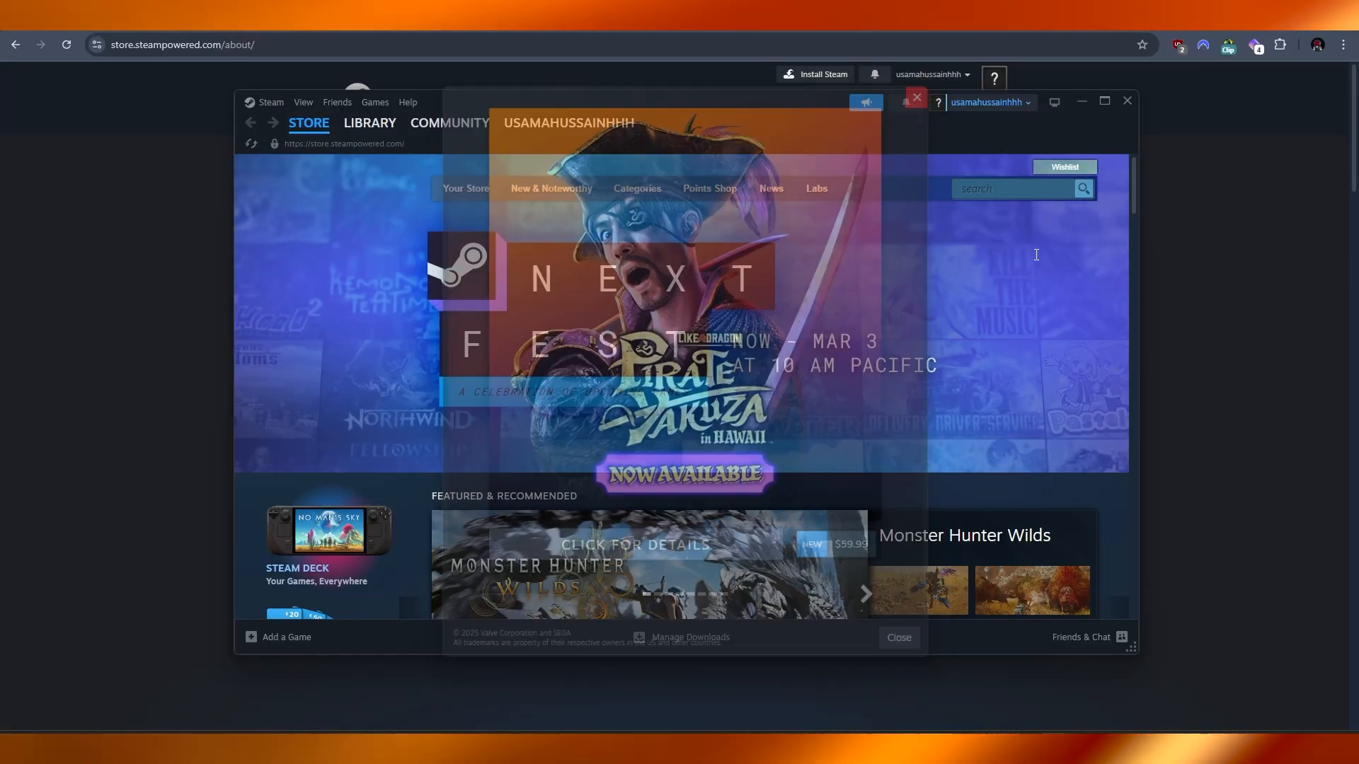
# Dismiss the promo popup, go to View my profile, and choose Setup Steam Profile
pyautogui.click(914, 97)
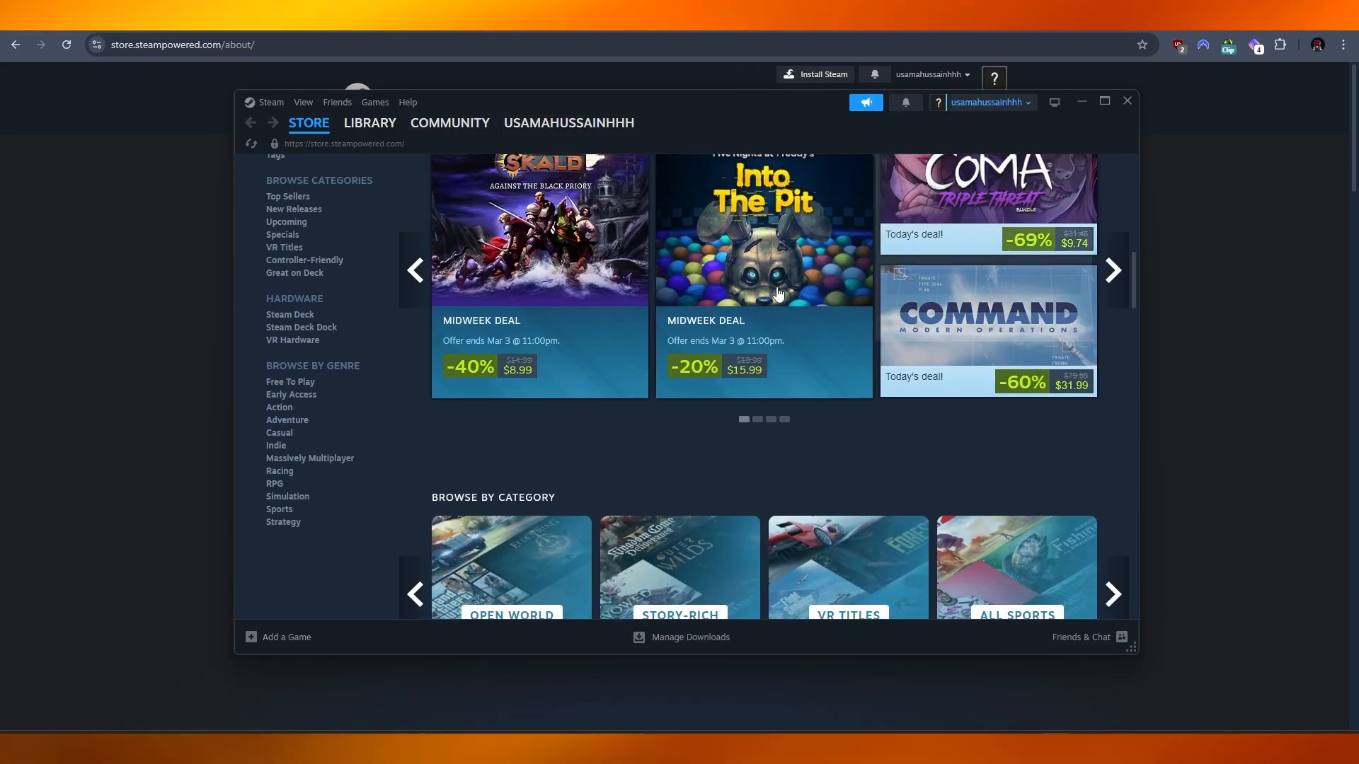
pyautogui.click(568, 122)
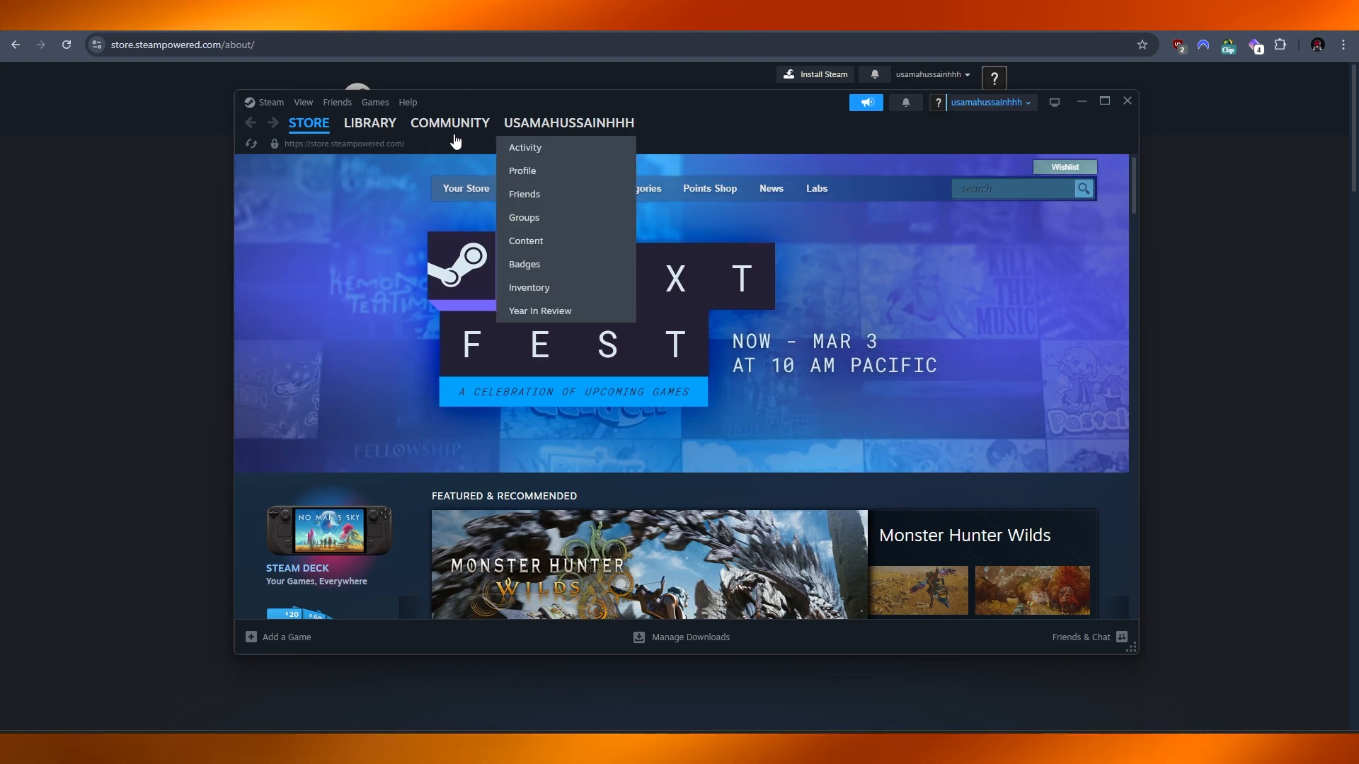
pyautogui.click(522, 170)
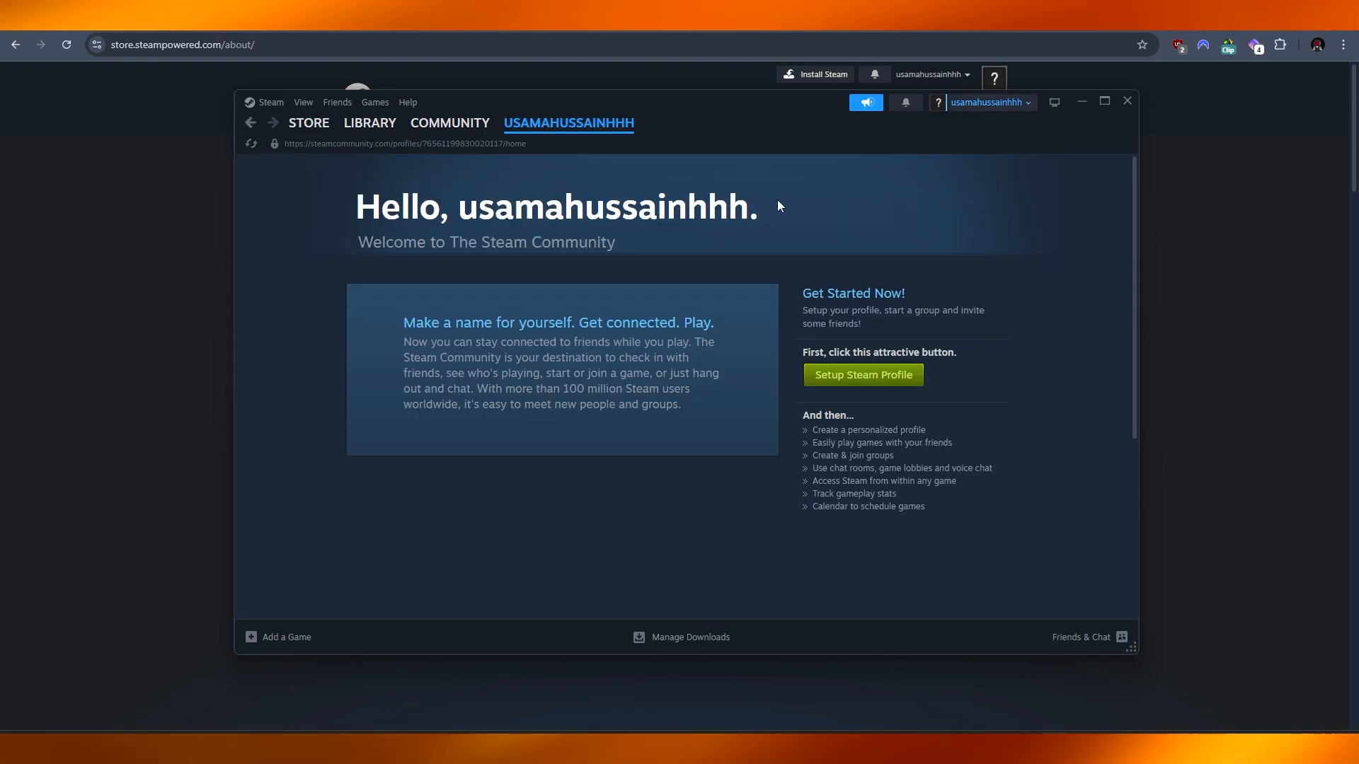
pyautogui.click(986, 101)
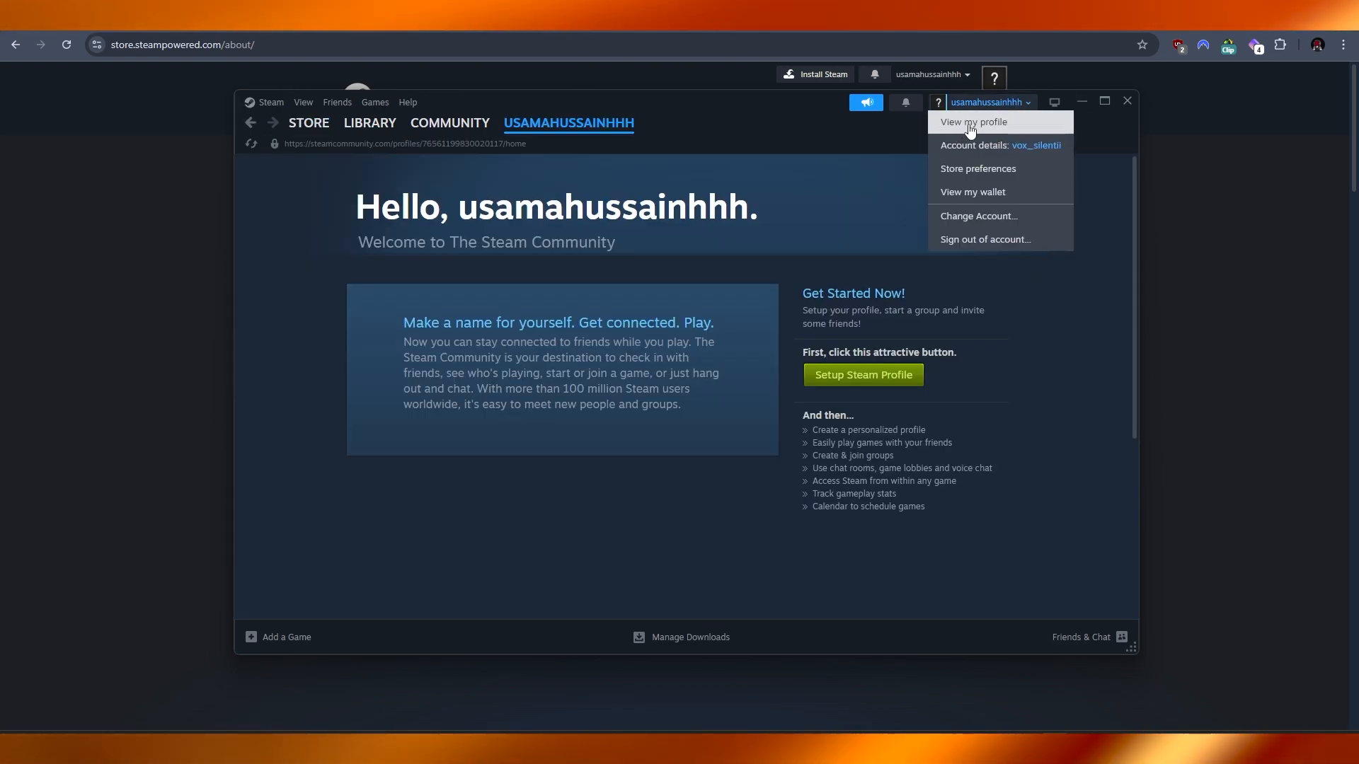
pyautogui.click(972, 121)
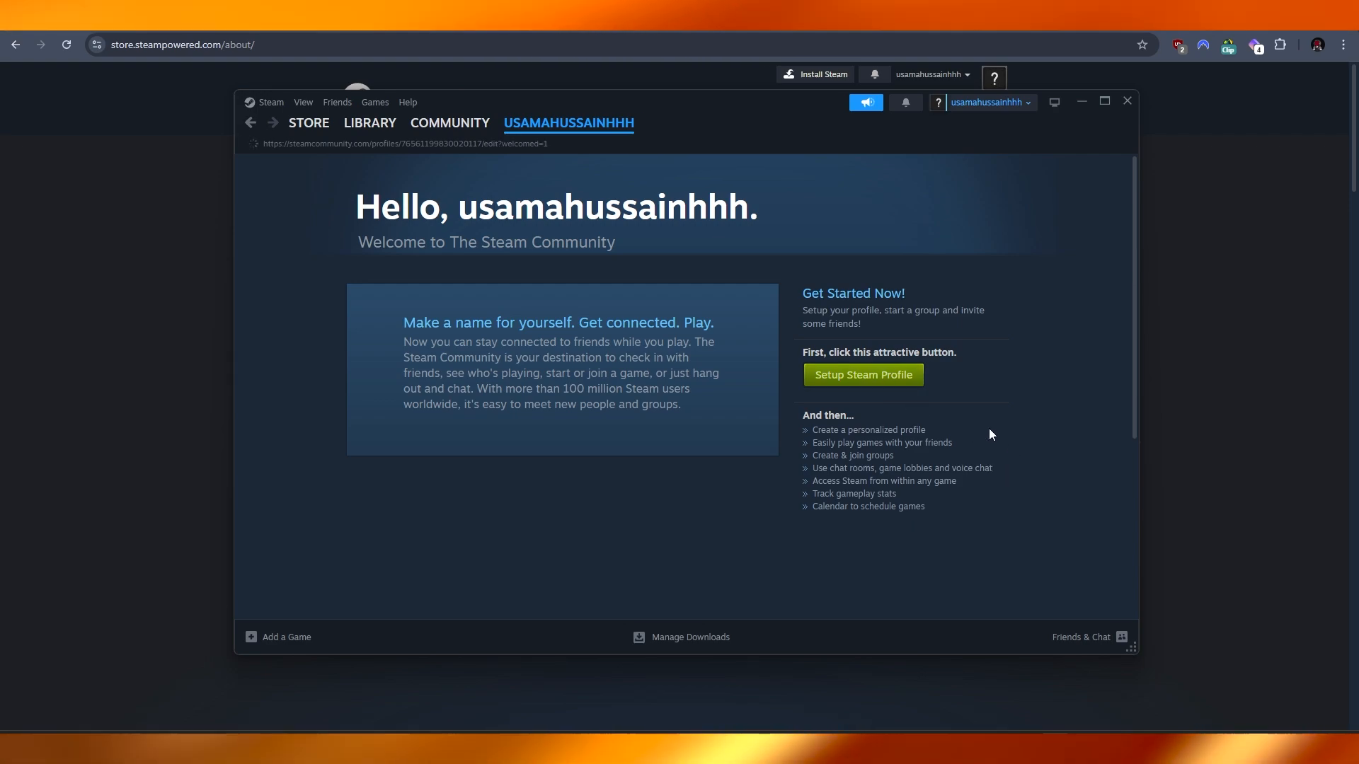
pyautogui.click(862, 375)
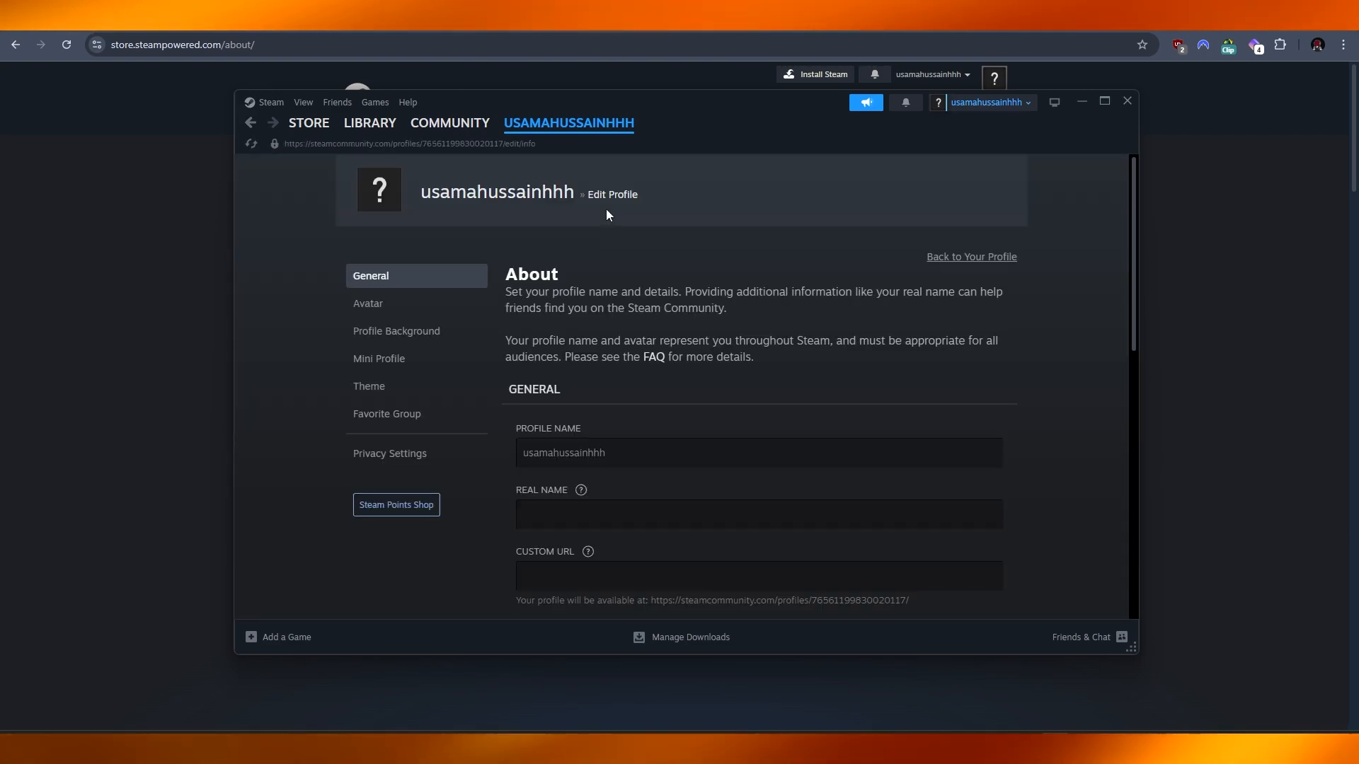
# Replace the profile name with 'Vox Silentii'
pyautogui.tripleClick(564, 453)
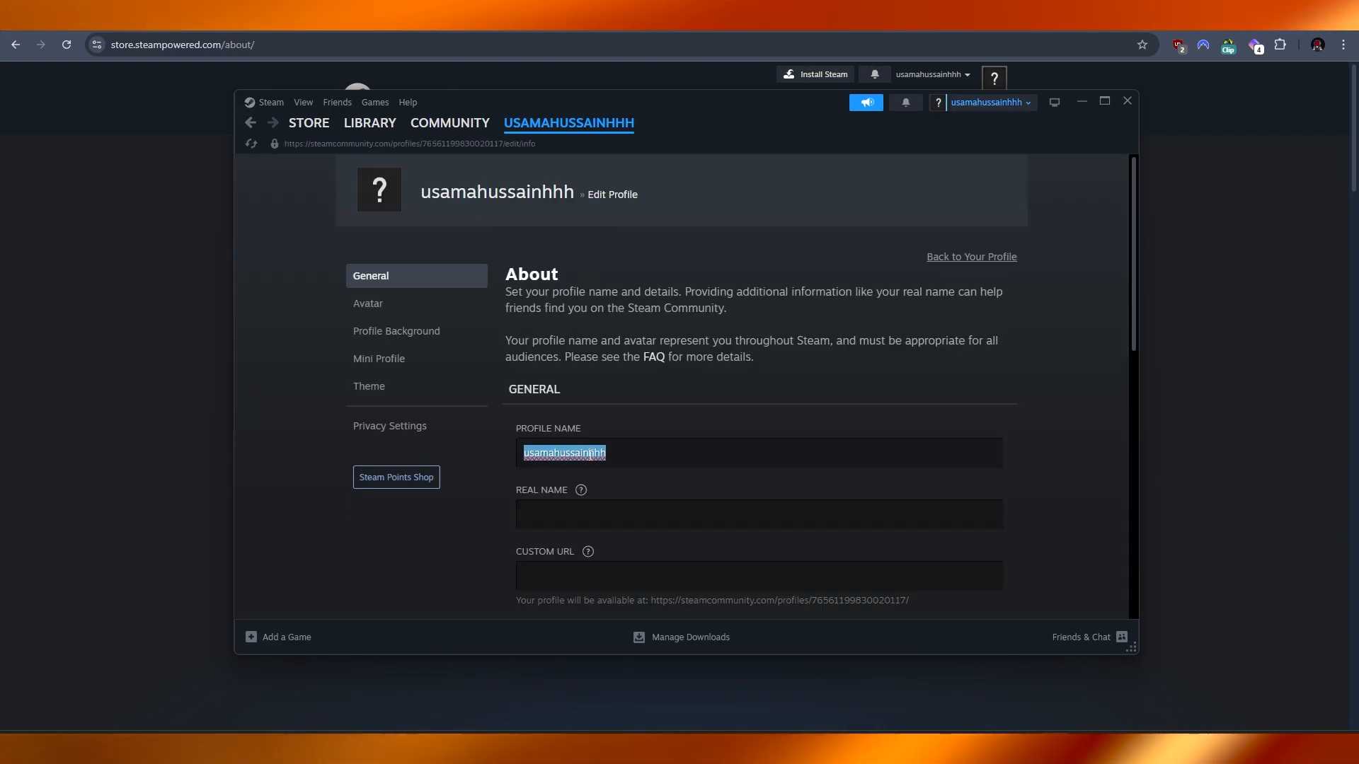
pyautogui.write('Vox Silentii')
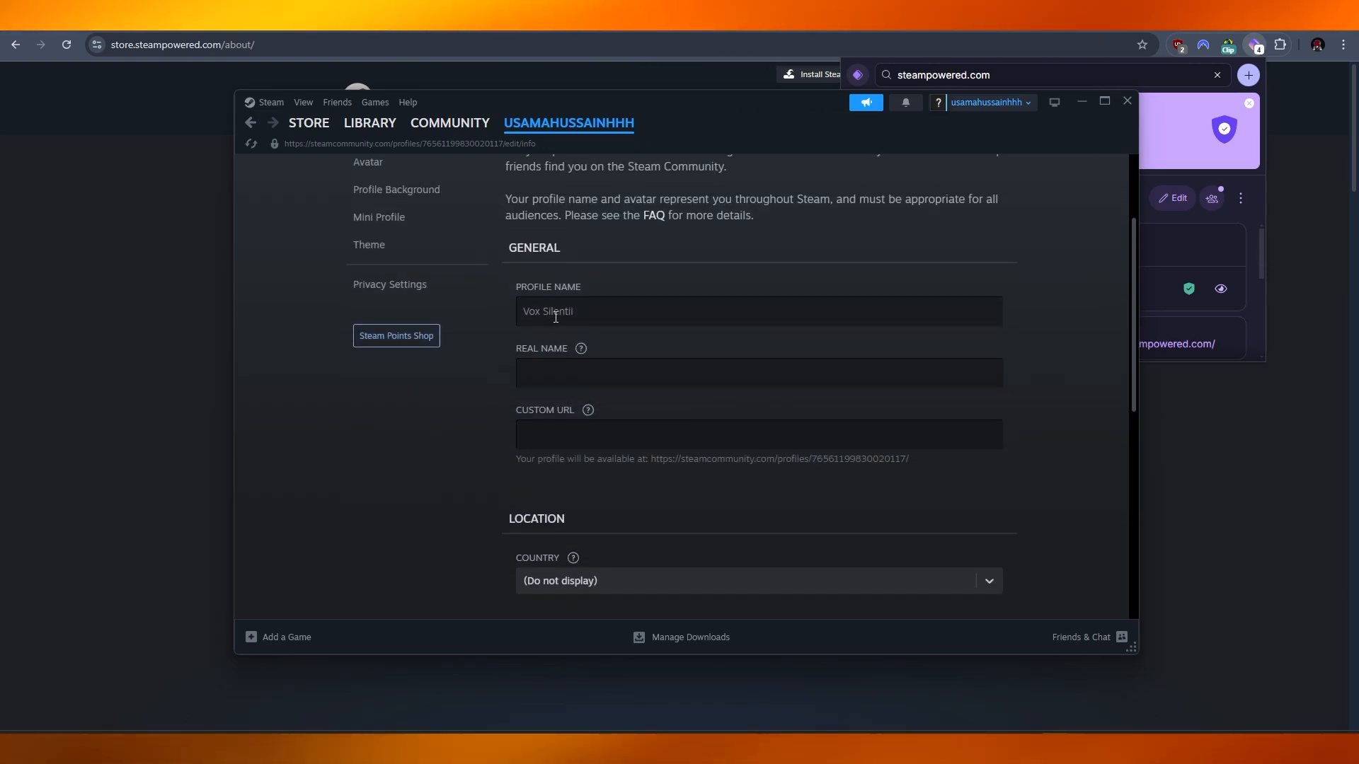
pyautogui.scroll(-3)
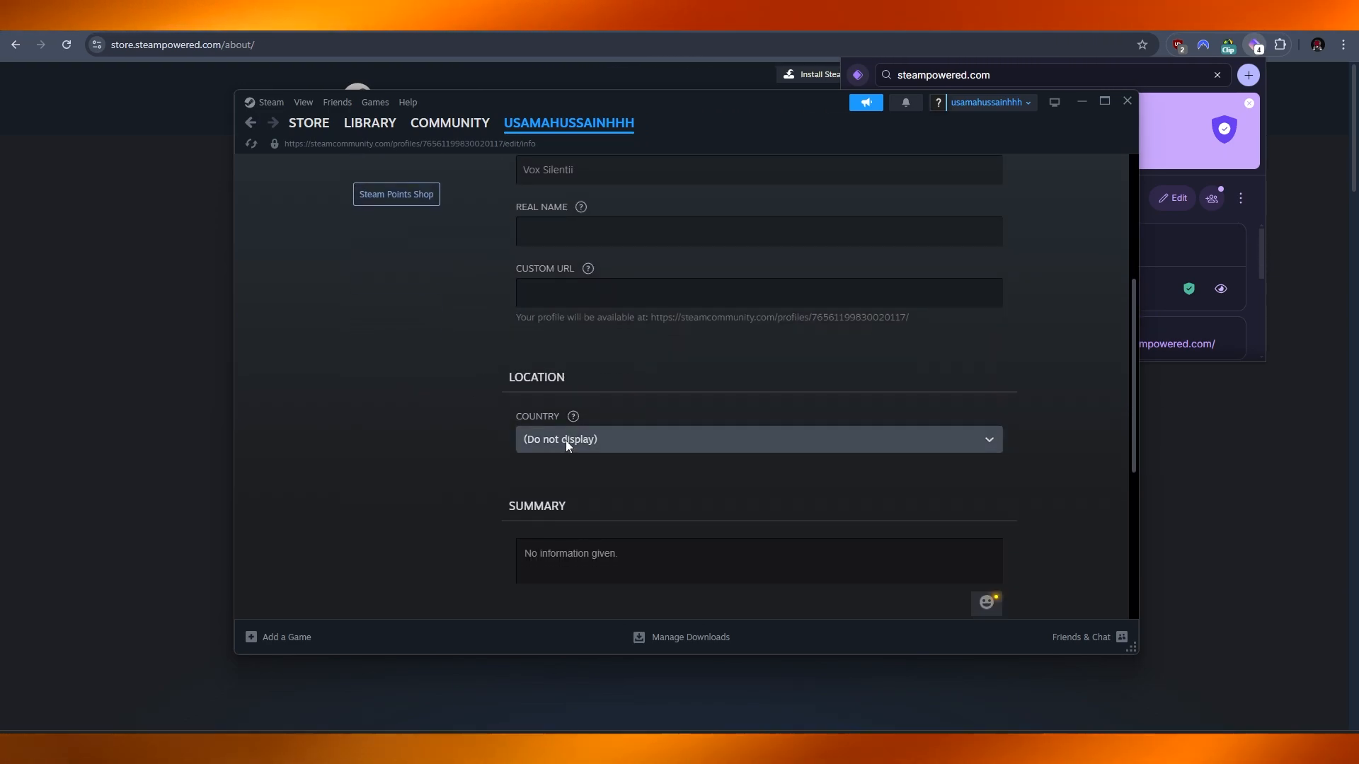
pyautogui.scroll(-3)
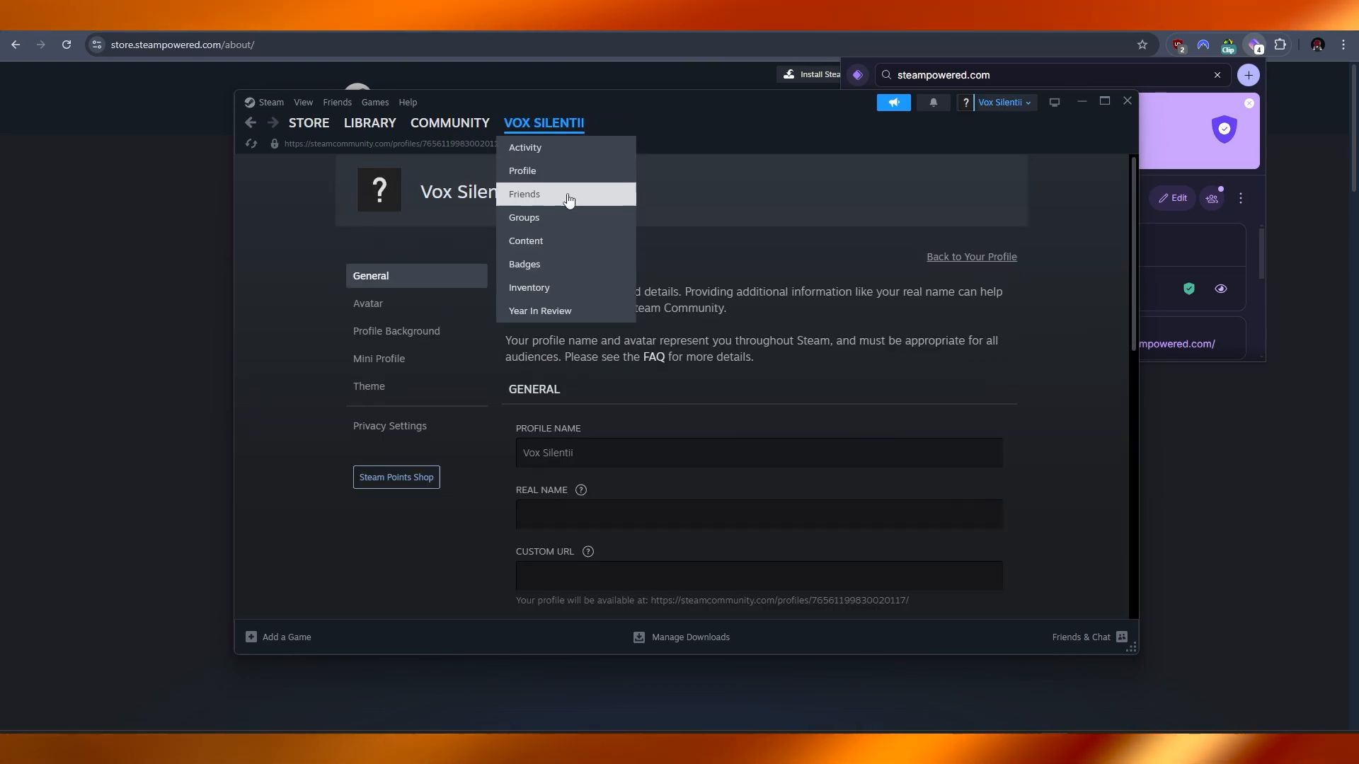
# Browse the Avatar, Profile Background, Mini Profile and Theme settings pages
pyautogui.click(367, 304)
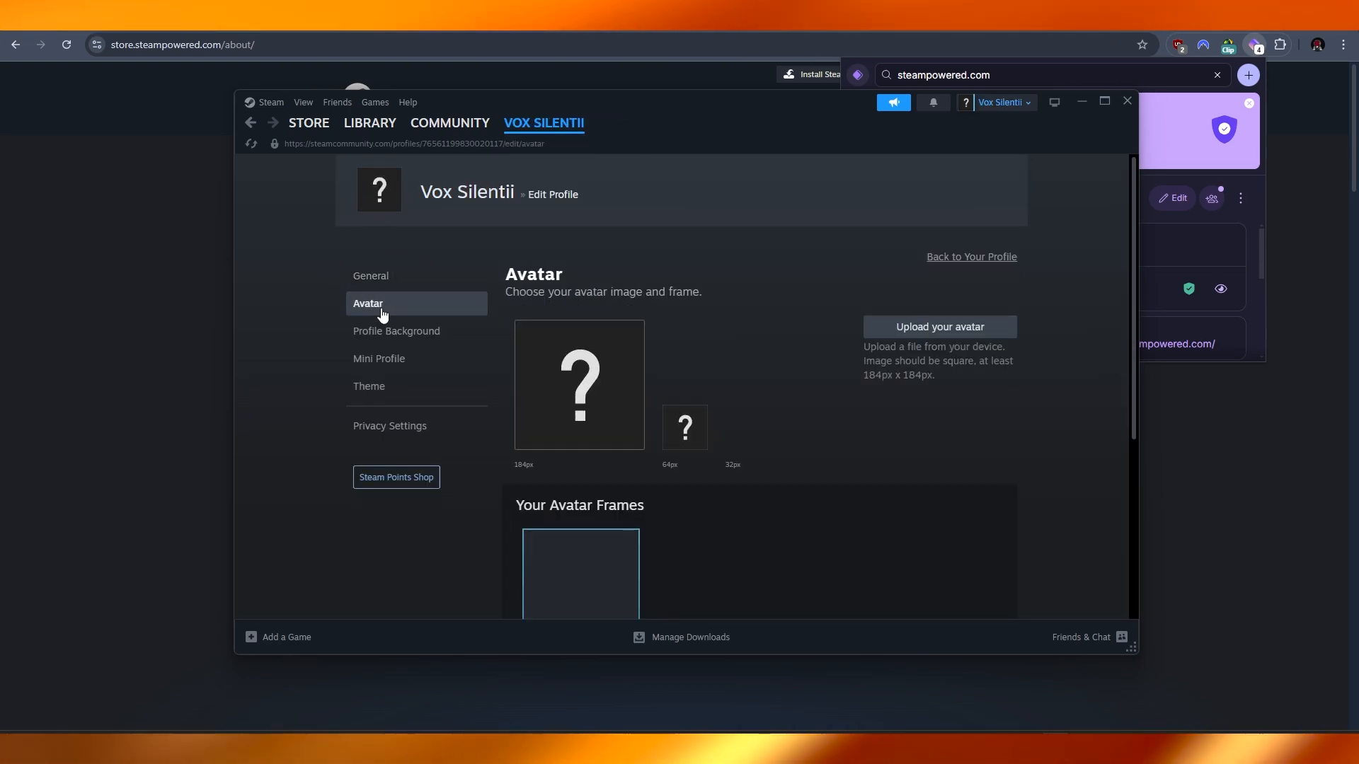
pyautogui.scroll(-3)
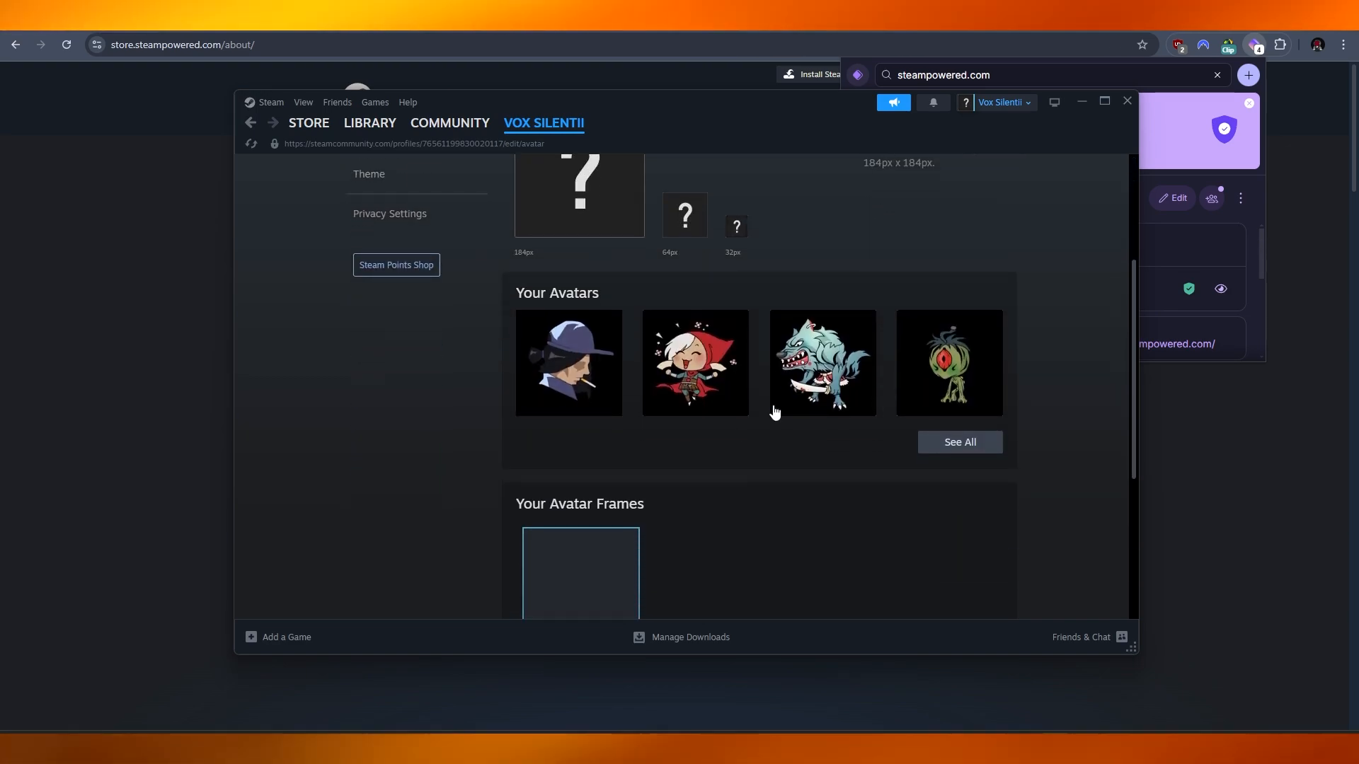
pyautogui.click(396, 330)
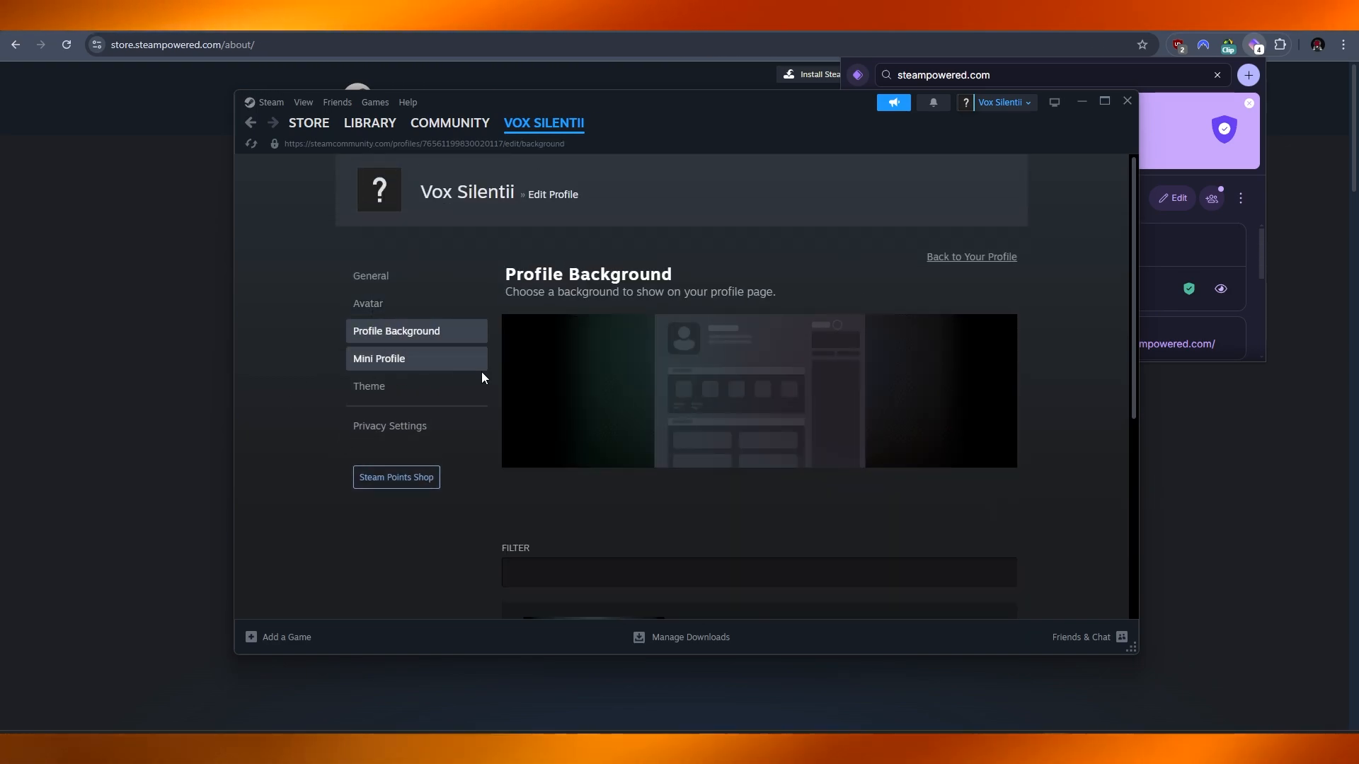
pyautogui.click(379, 358)
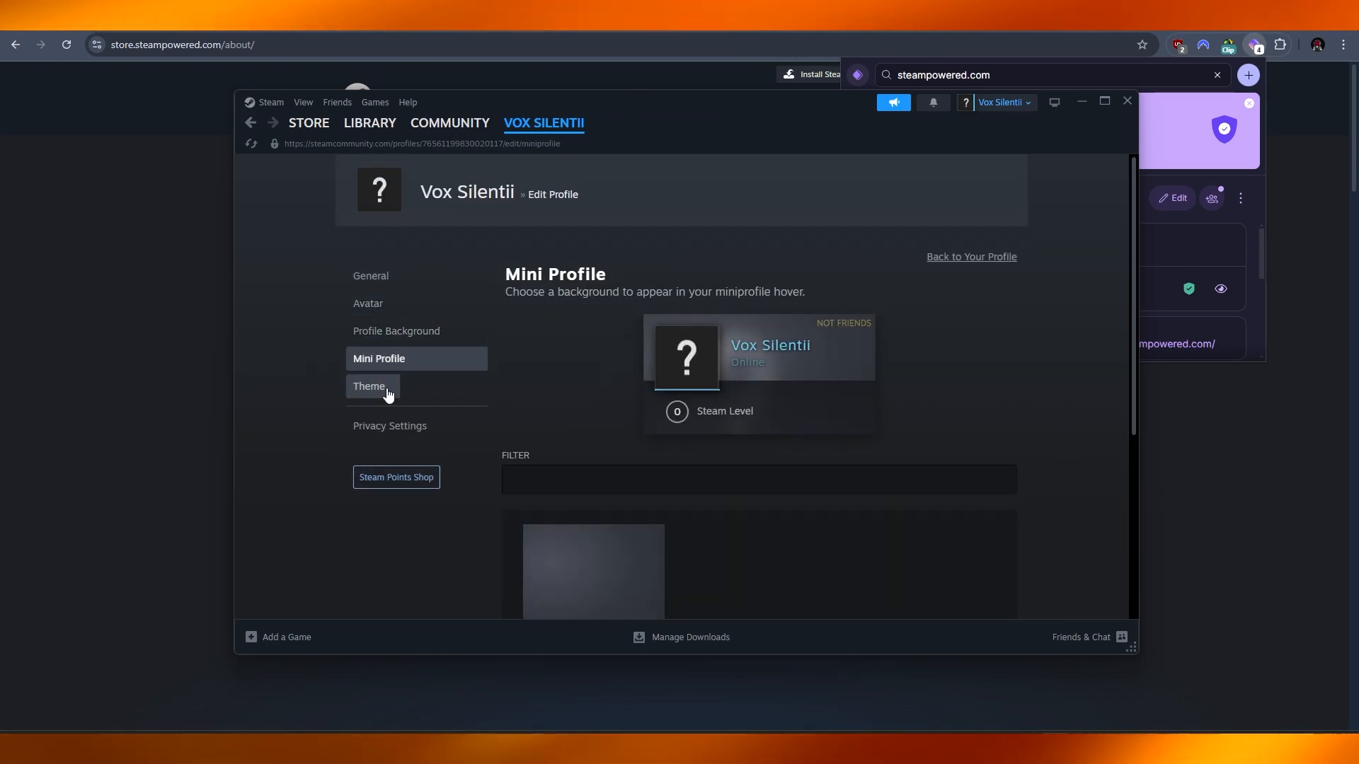
pyautogui.click(369, 385)
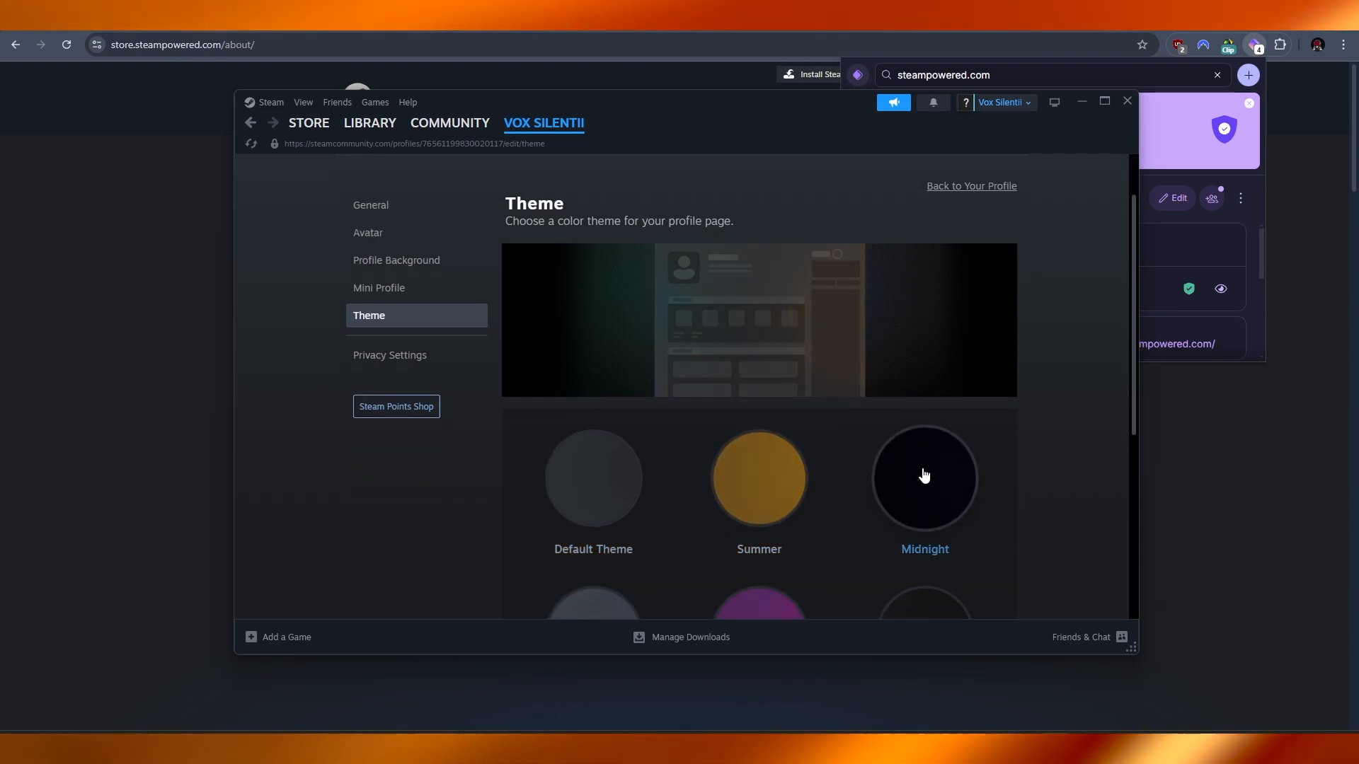
pyautogui.scroll(-3)
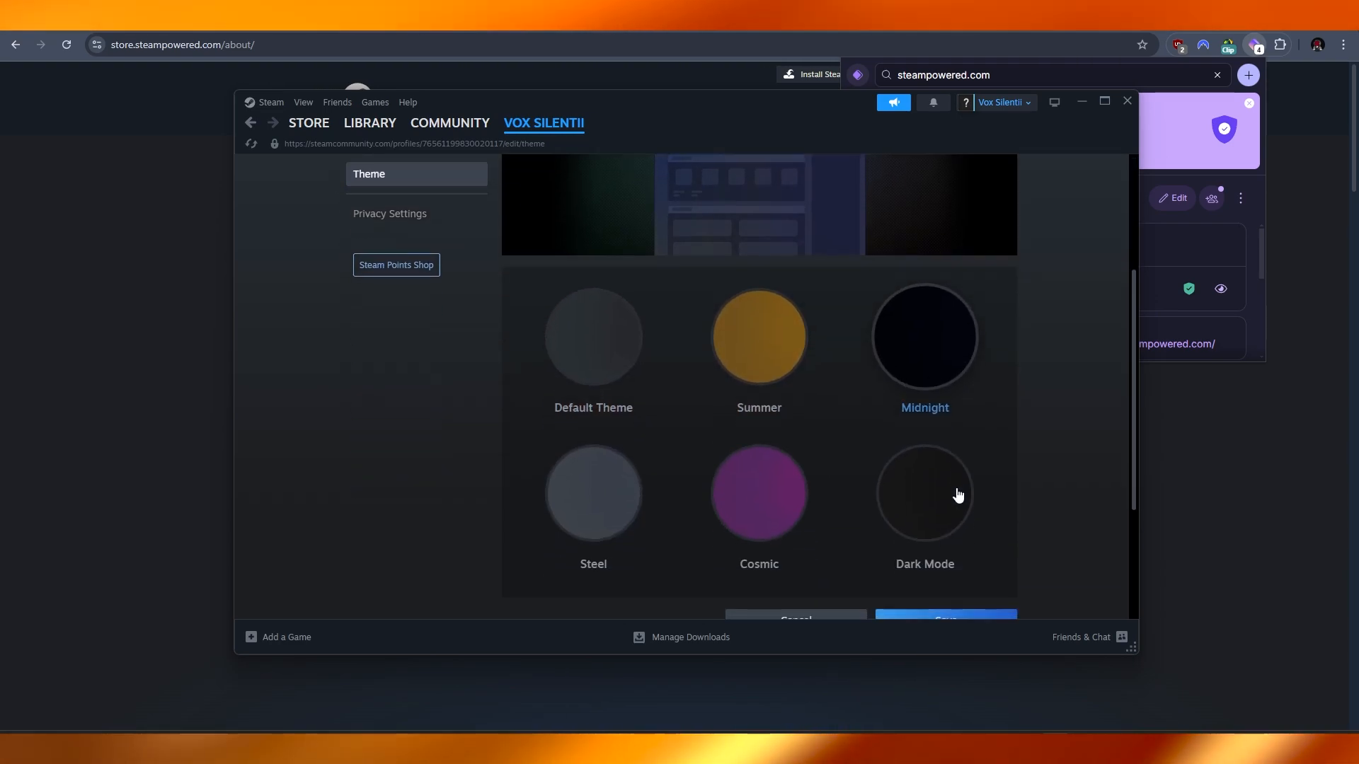
pyautogui.click(1003, 102)
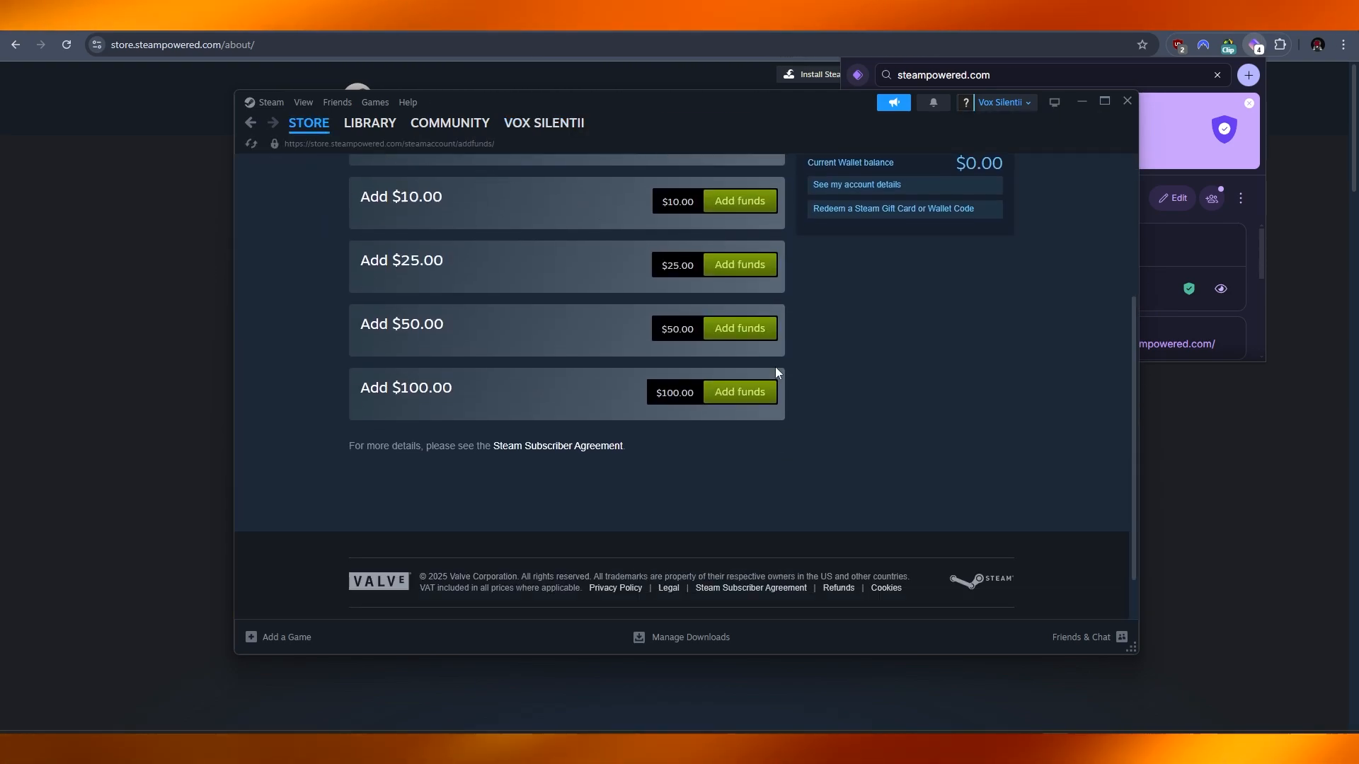
pyautogui.scroll(3)
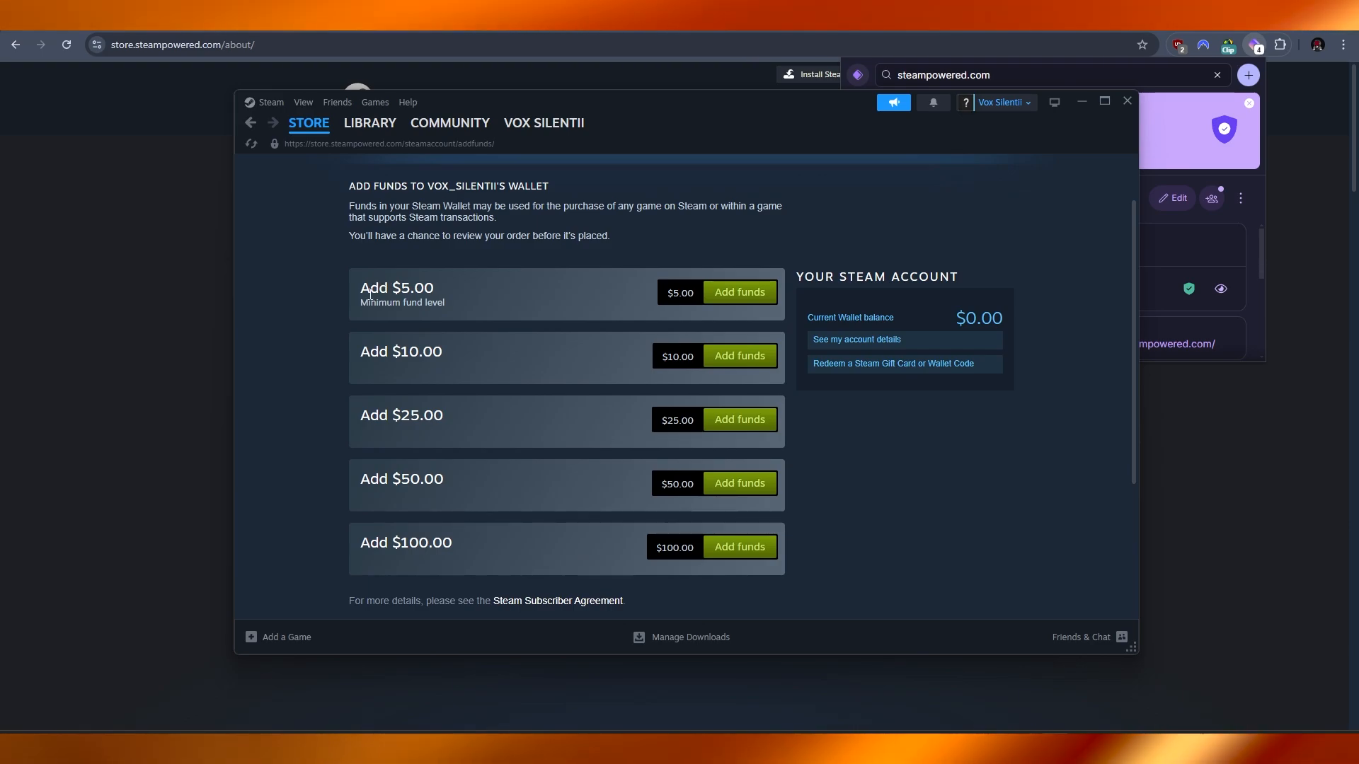
pyautogui.moveTo(695, 337)
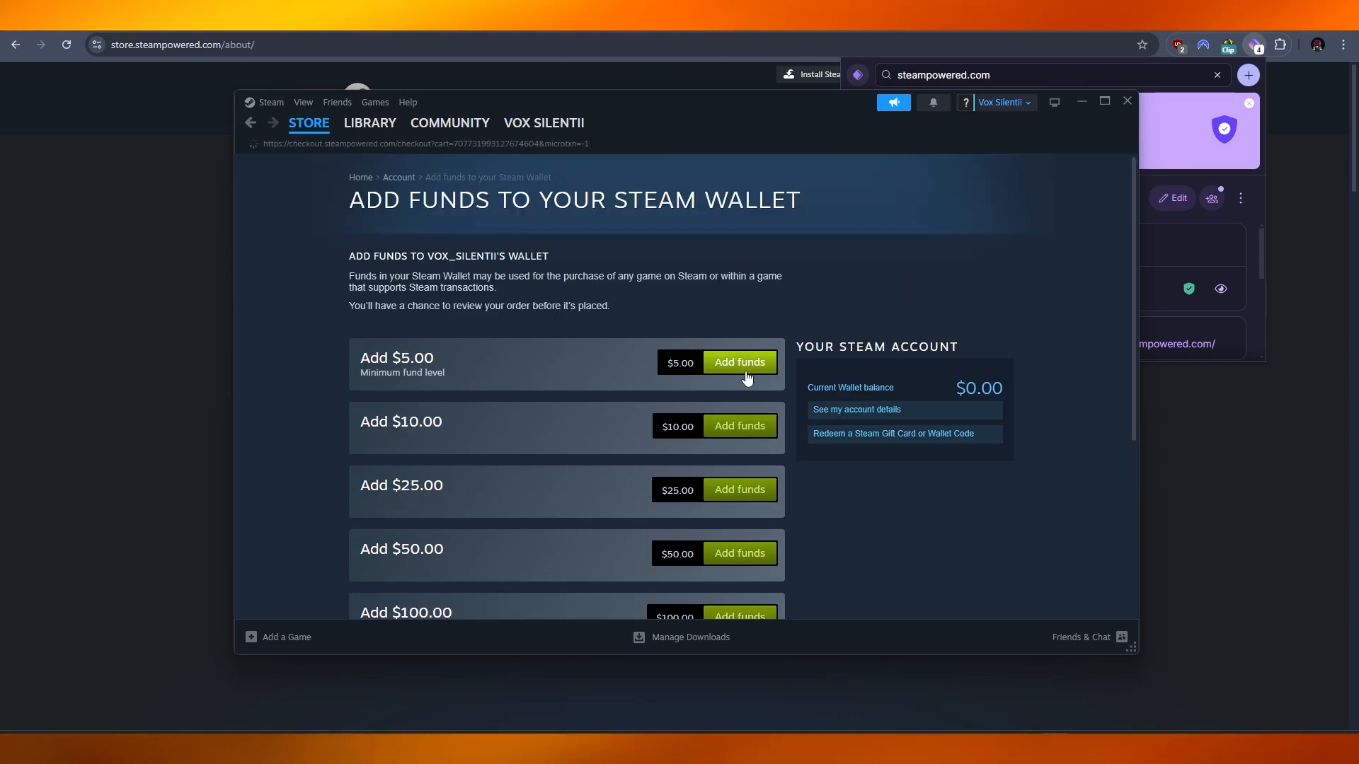
pyautogui.scroll(-3)
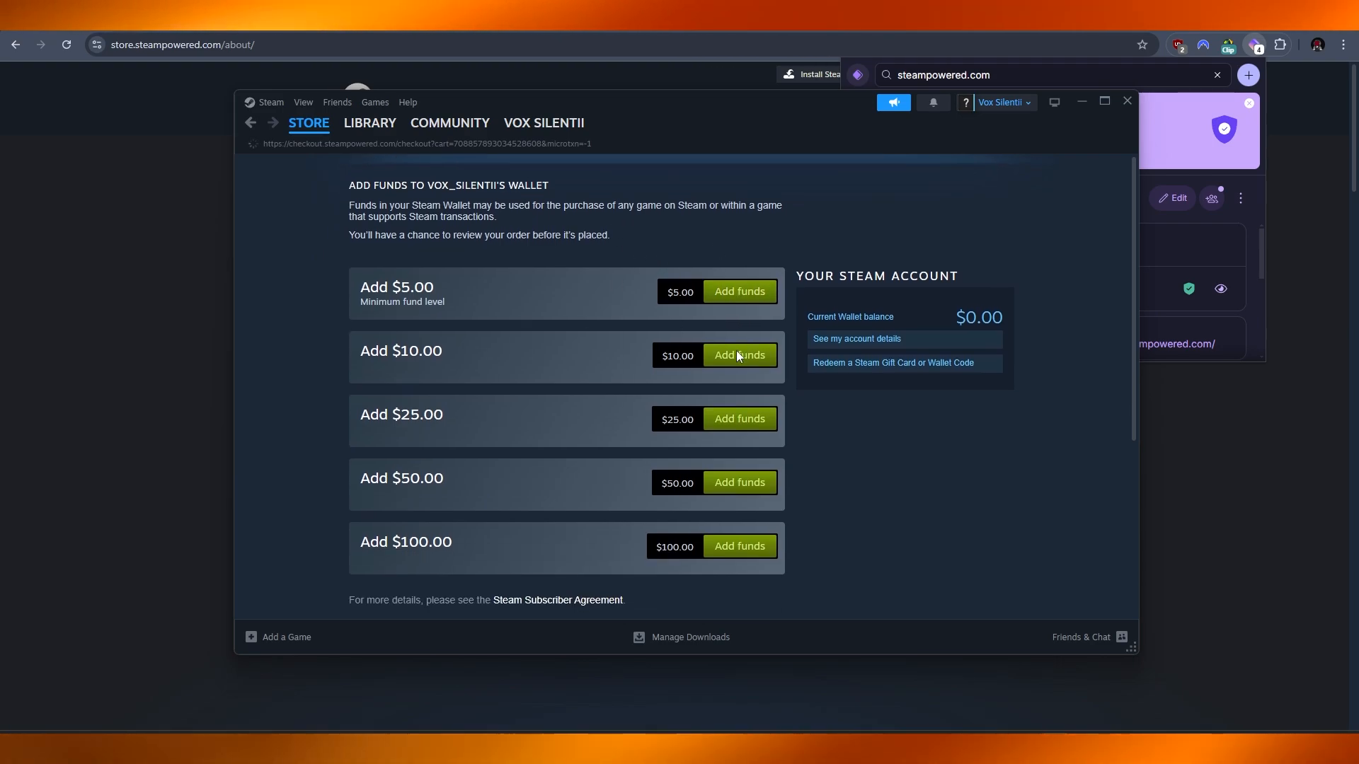
pyautogui.click(739, 355)
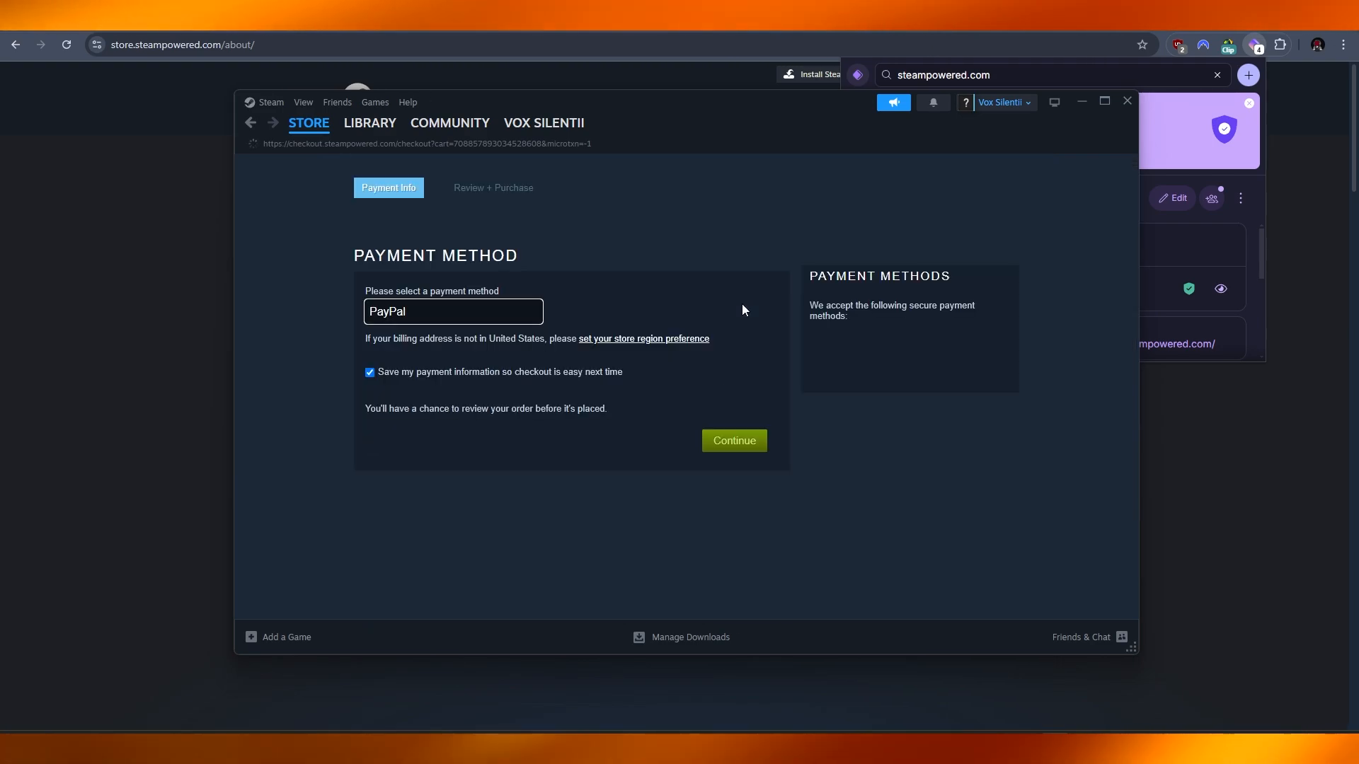
pyautogui.click(452, 317)
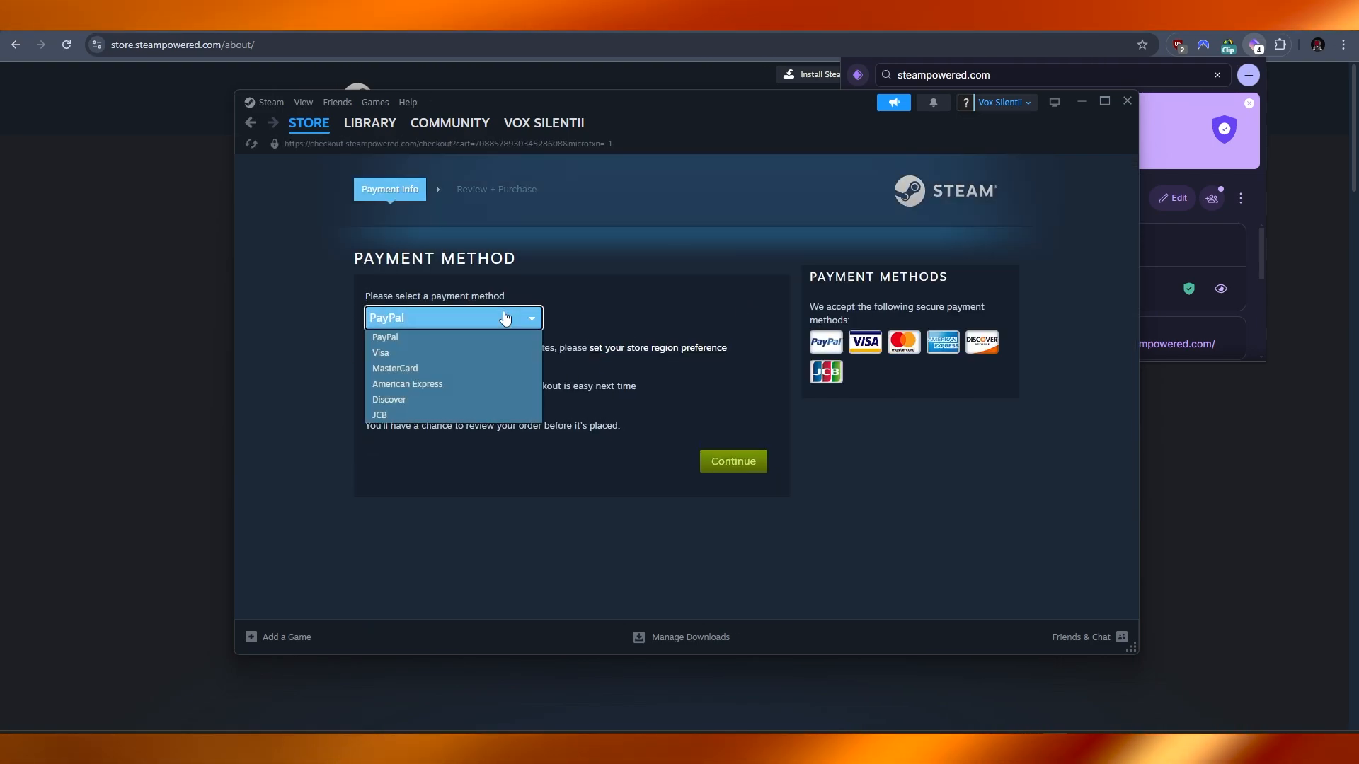
pyautogui.moveTo(541, 480)
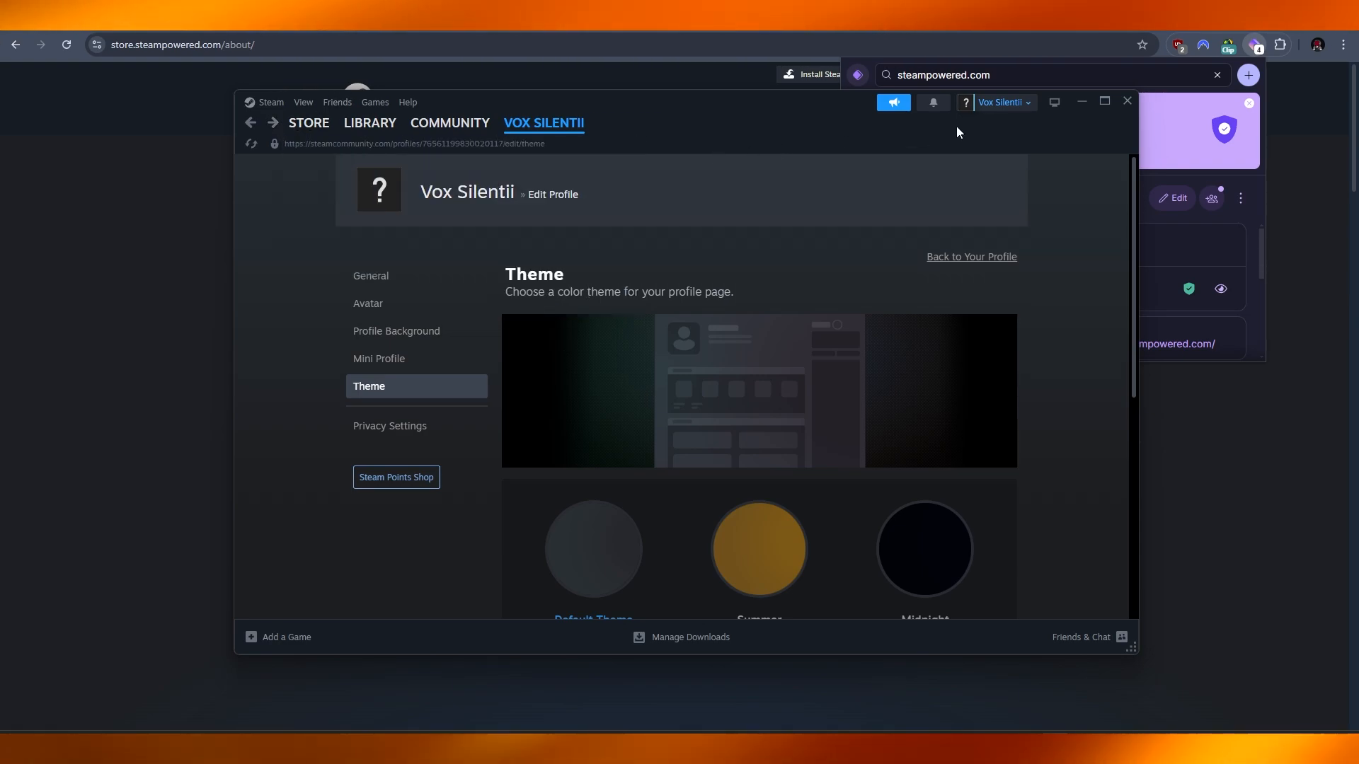
# Leave the profile editor for the Store front page and scroll to the midweek deals
pyautogui.click(303, 102)
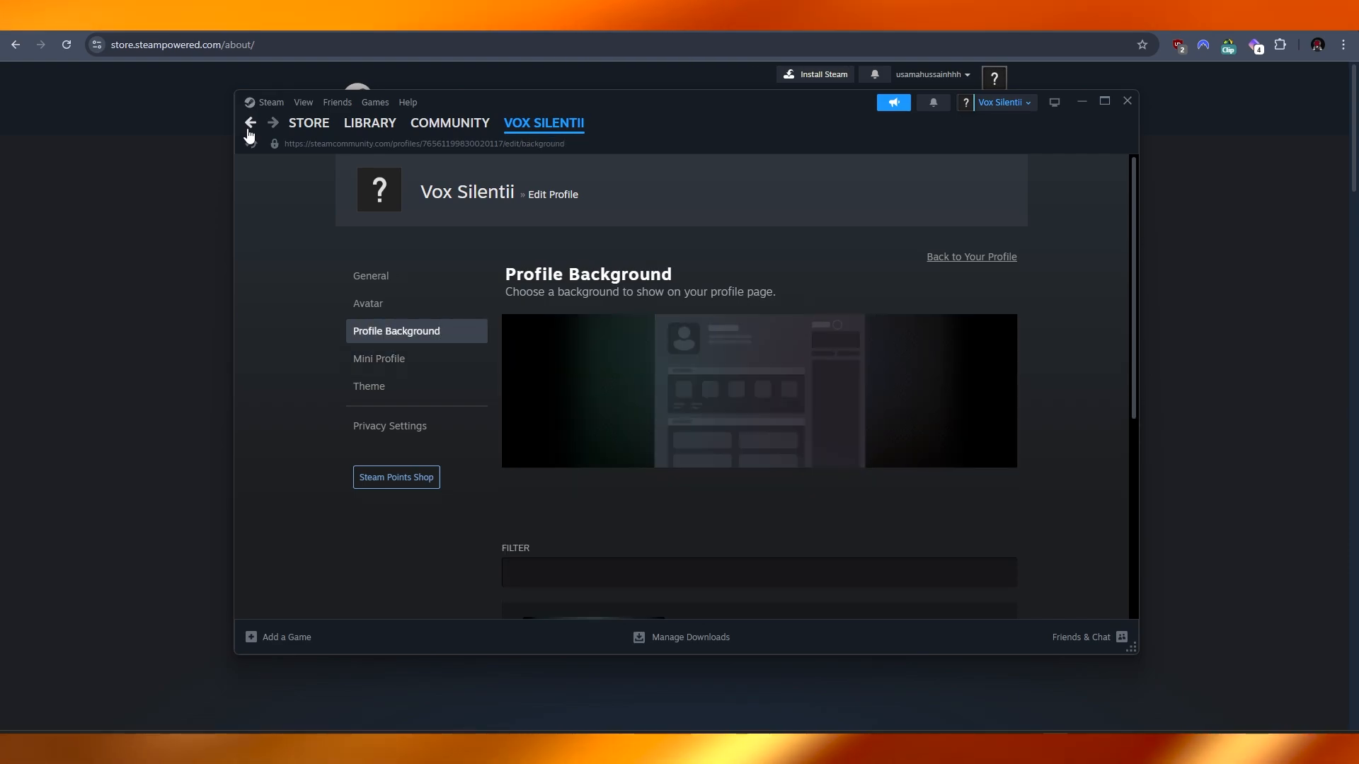
pyautogui.click(270, 102)
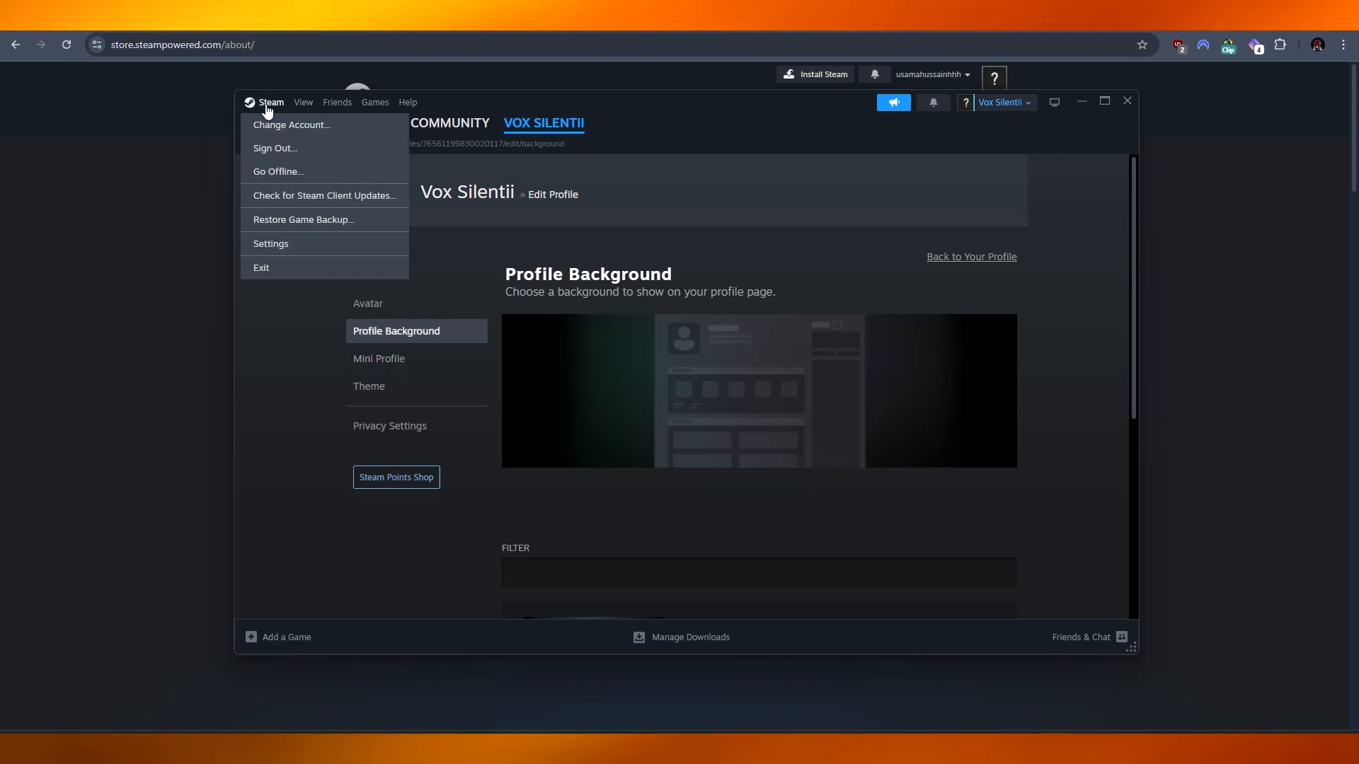
pyautogui.click(310, 123)
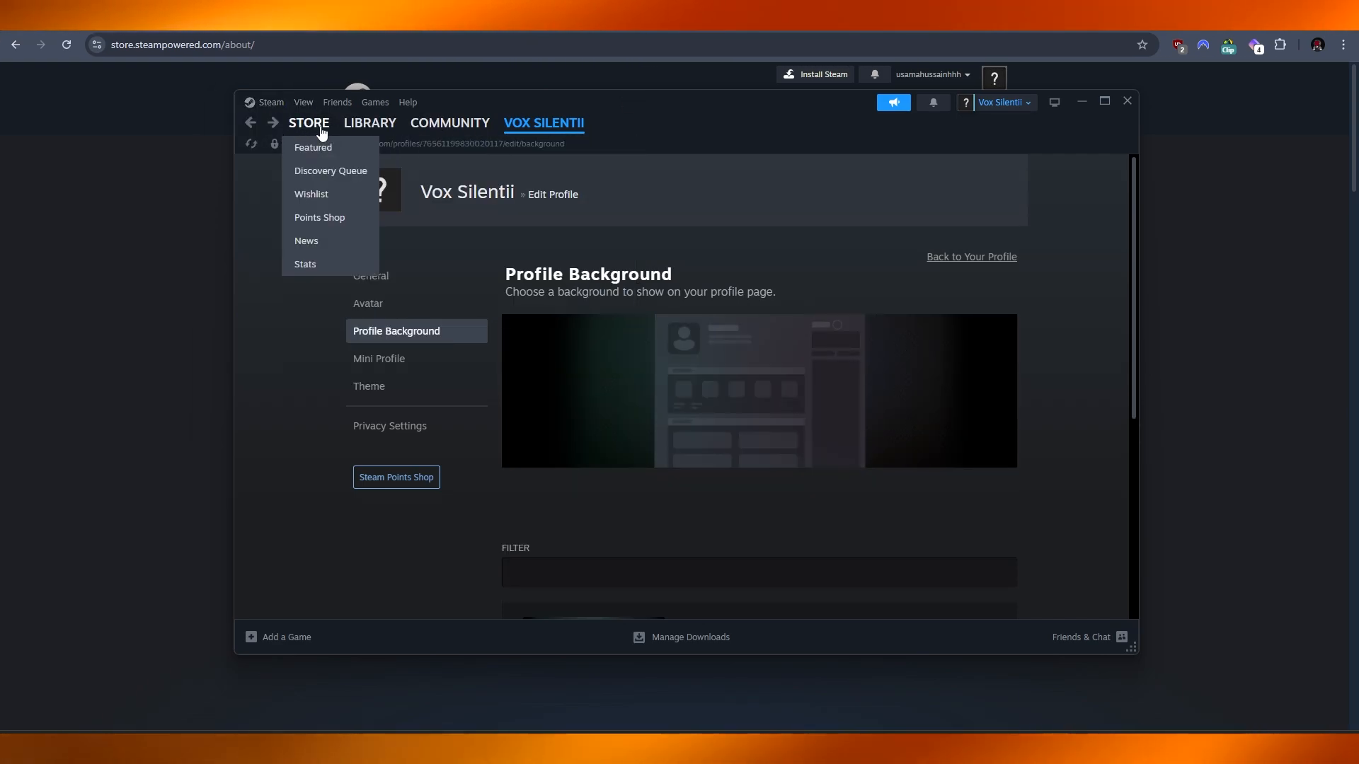
pyautogui.moveTo(310, 137)
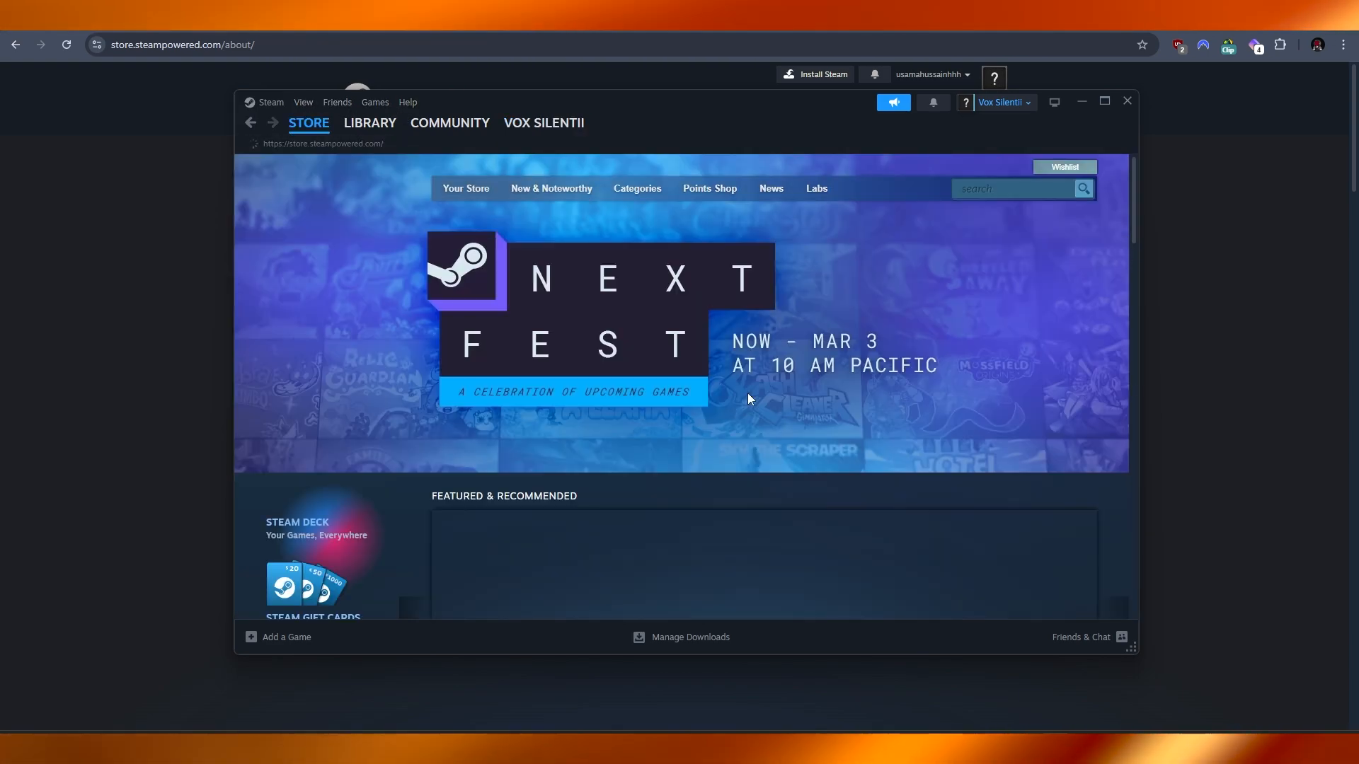
pyautogui.scroll(-3)
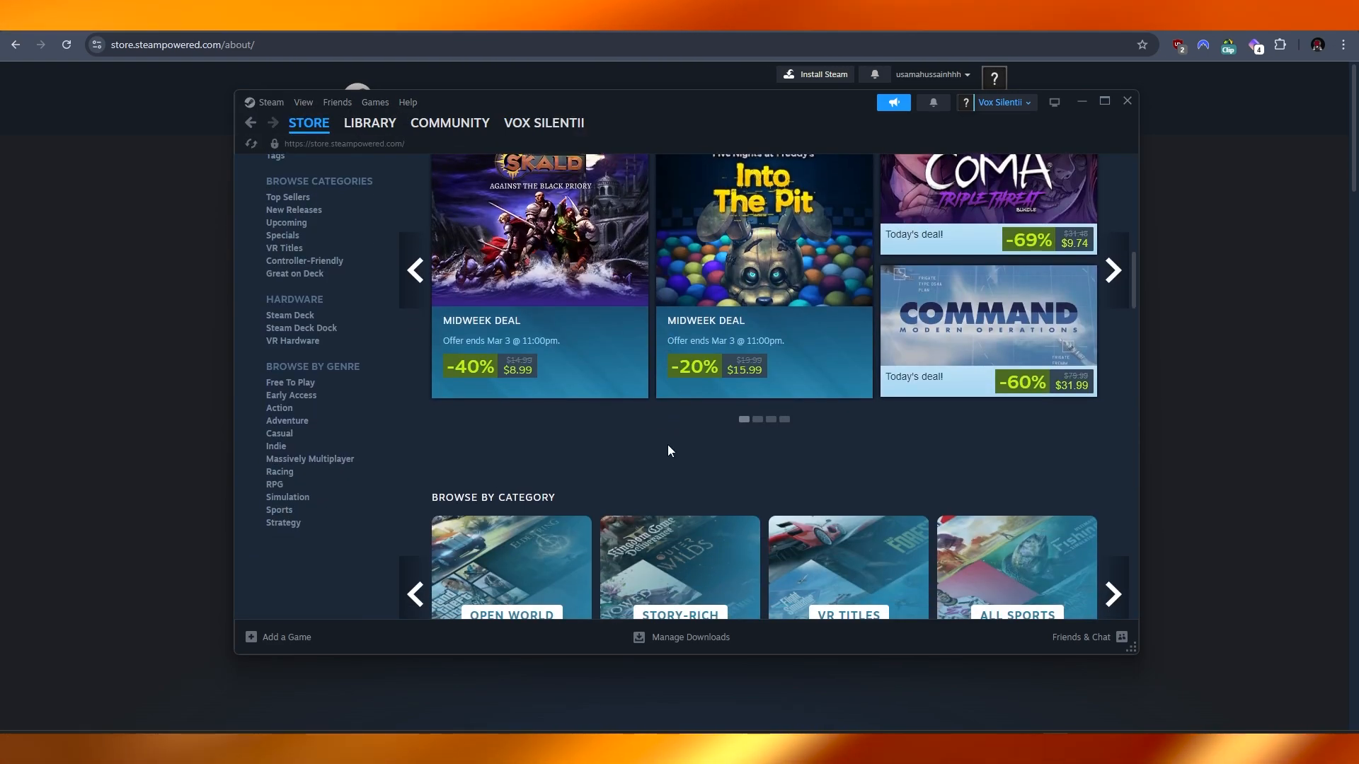